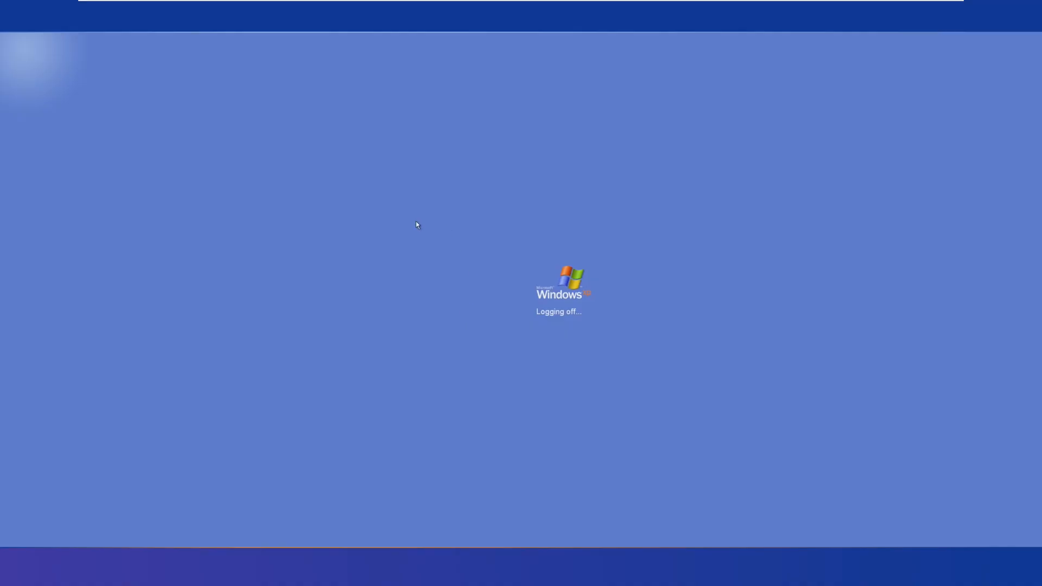
mouse_move(669, 249)
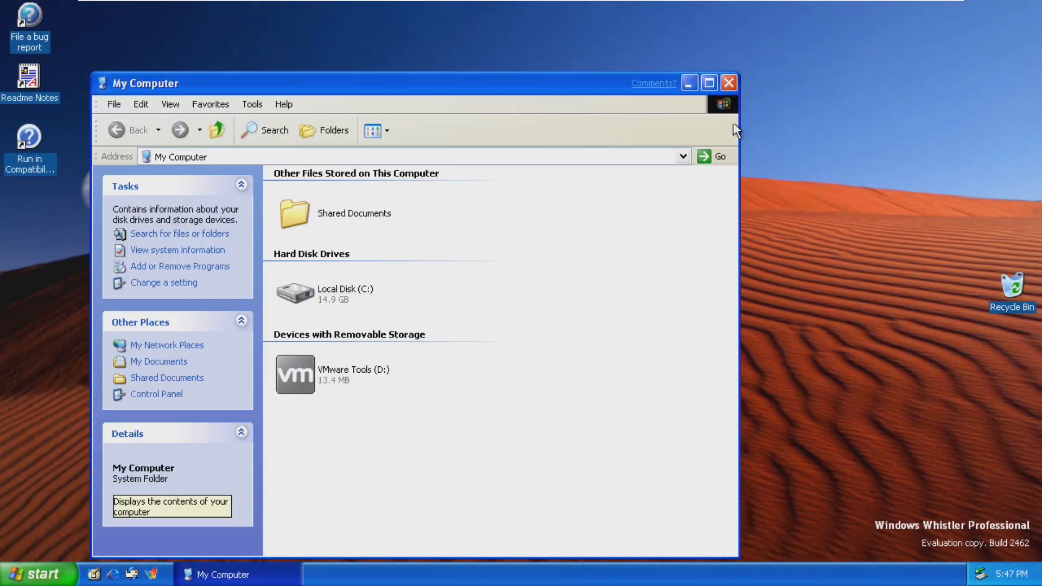
Open My Computer on the Whistler Build 2462 desktop to see its drives
left_click(32, 575)
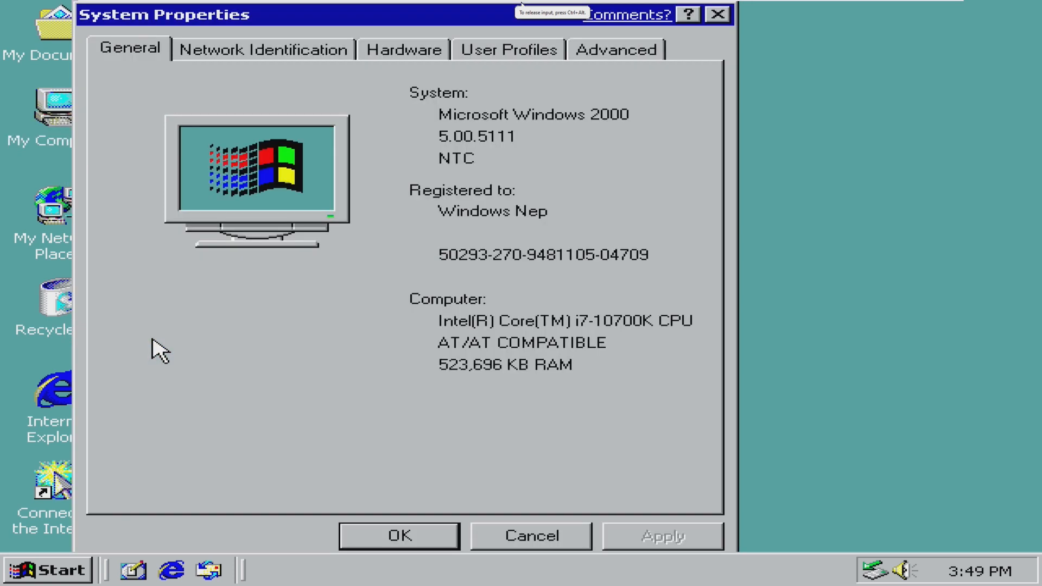
mouse_move(610, 130)
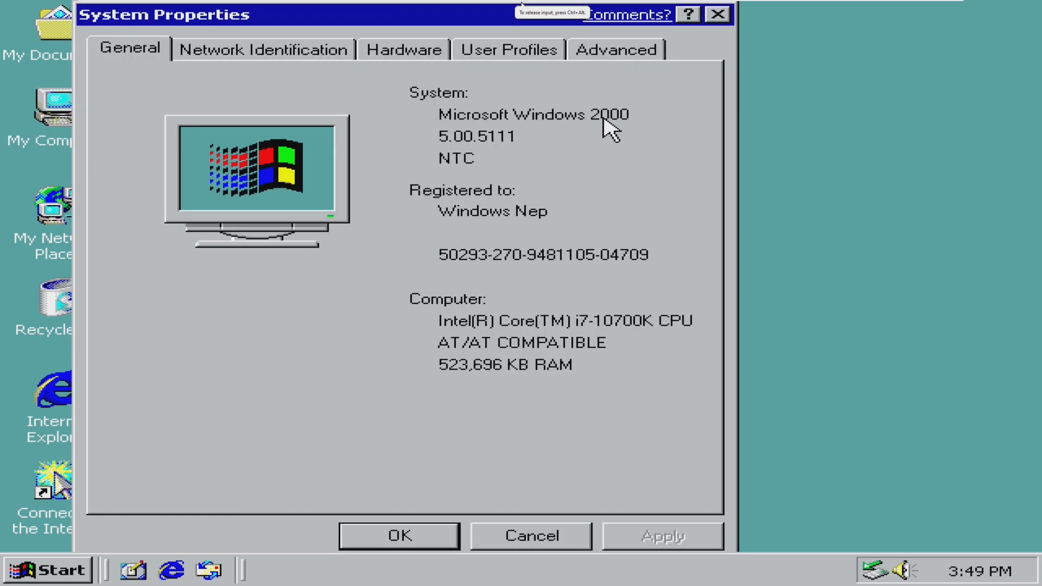
mouse_move(507, 171)
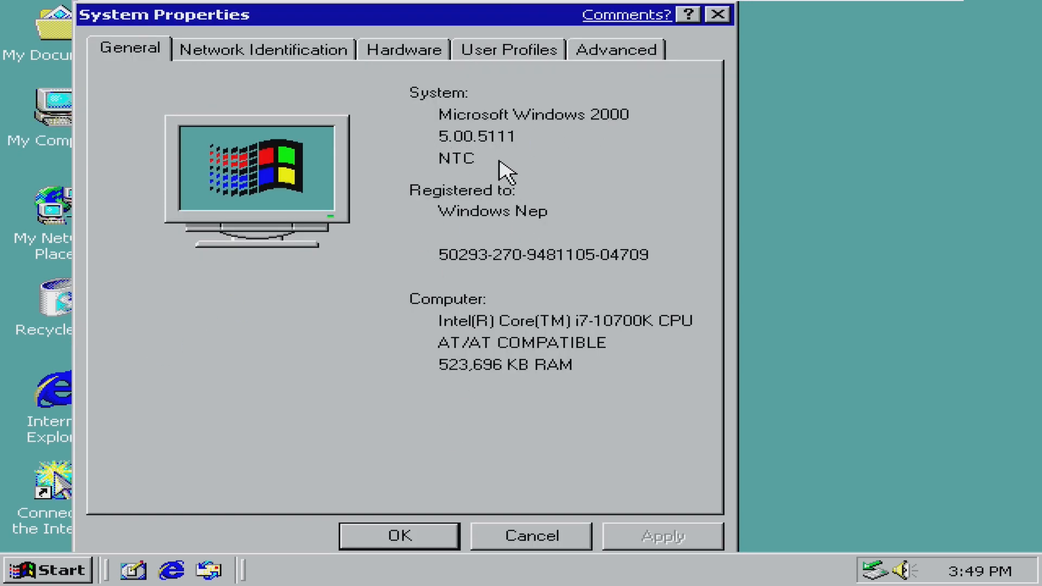
Close the Windows Neptune 5111 System Properties summary
left_click(398, 535)
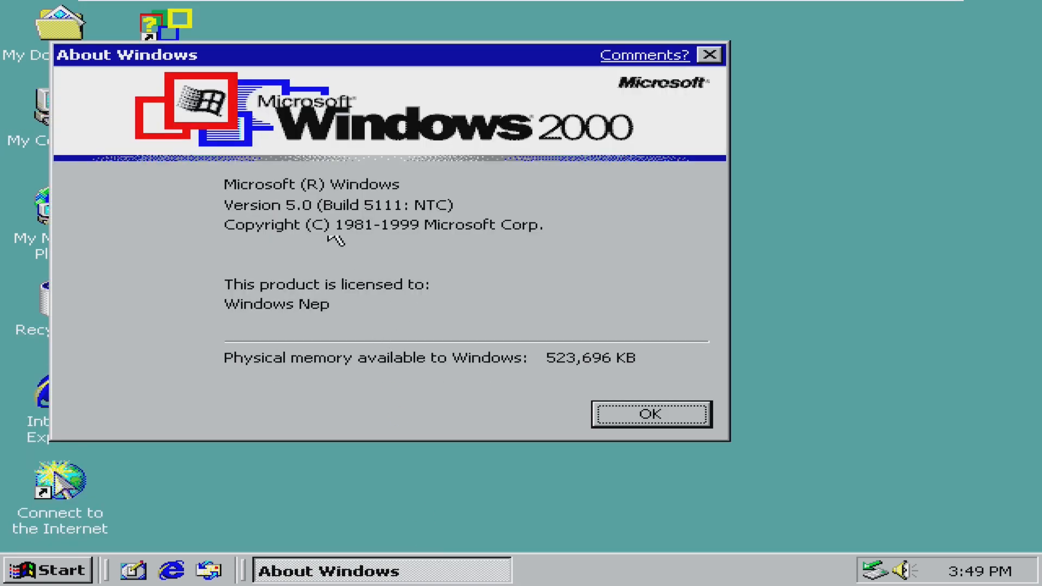
Dismiss About Windows and log off Administrator to reach the Welcome screen
left_click(650, 414)
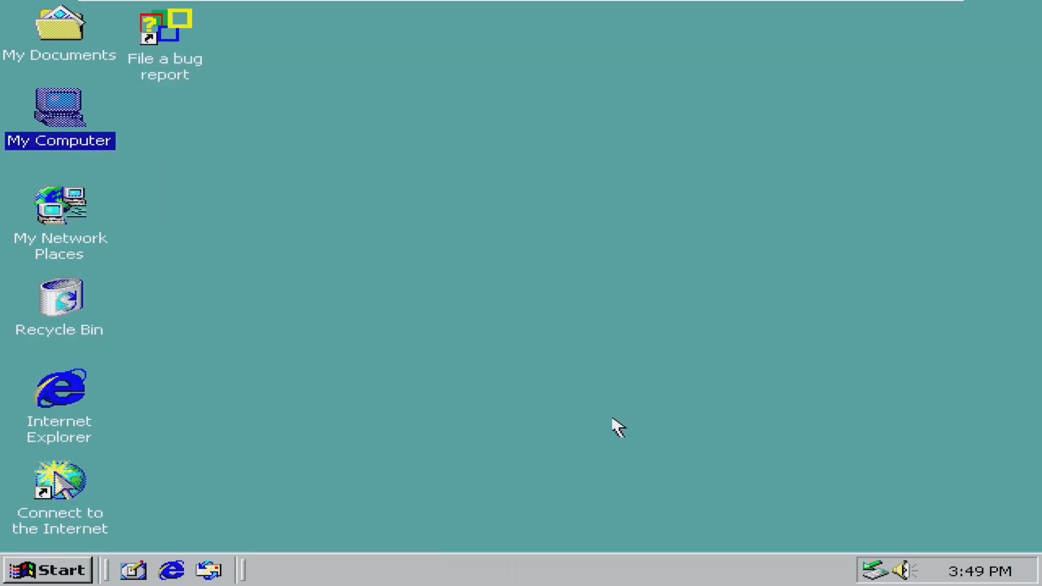
left_click(47, 570)
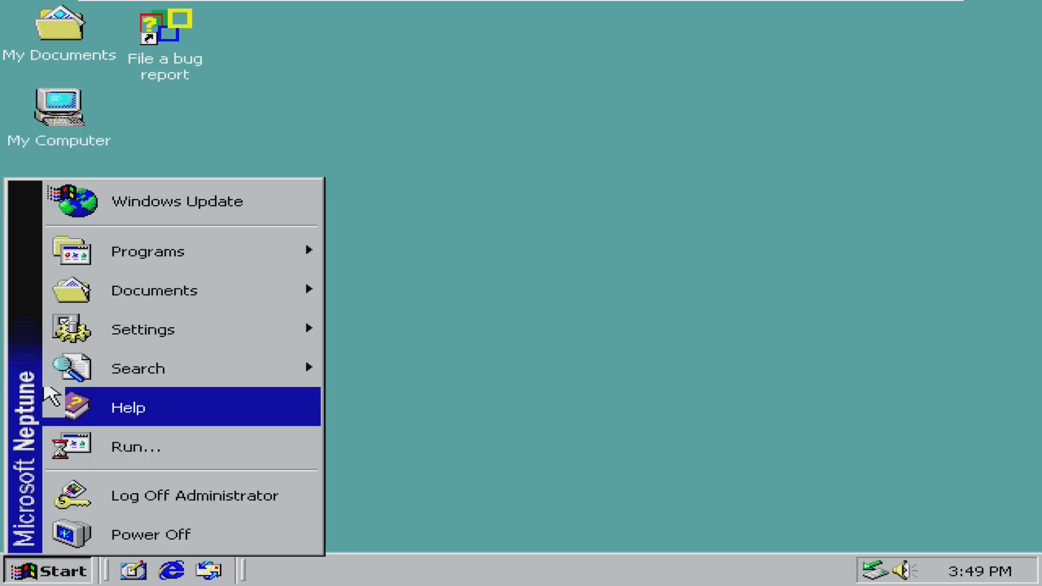
left_click(194, 496)
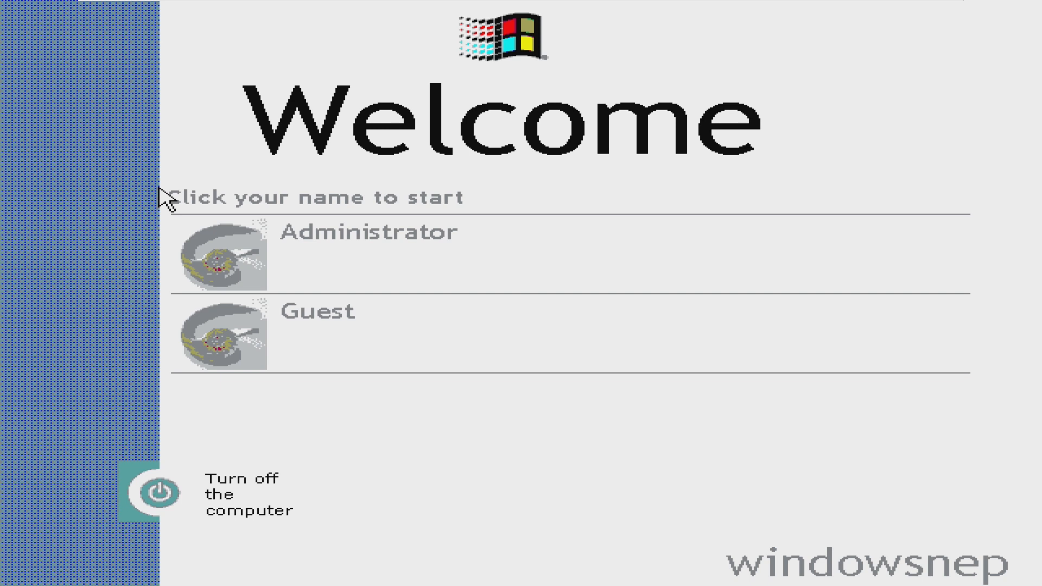
mouse_move(85, 215)
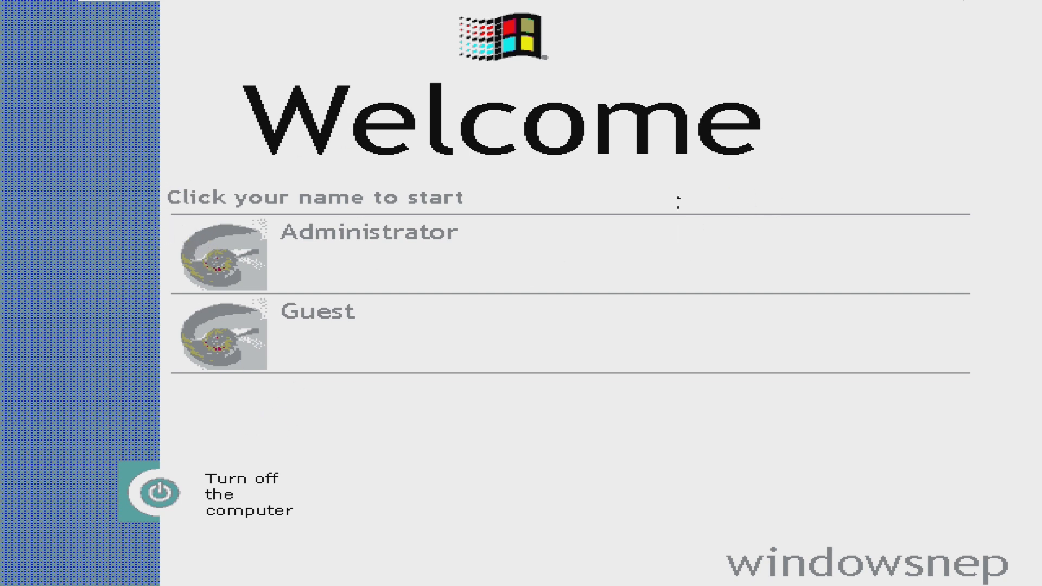
mouse_move(222, 194)
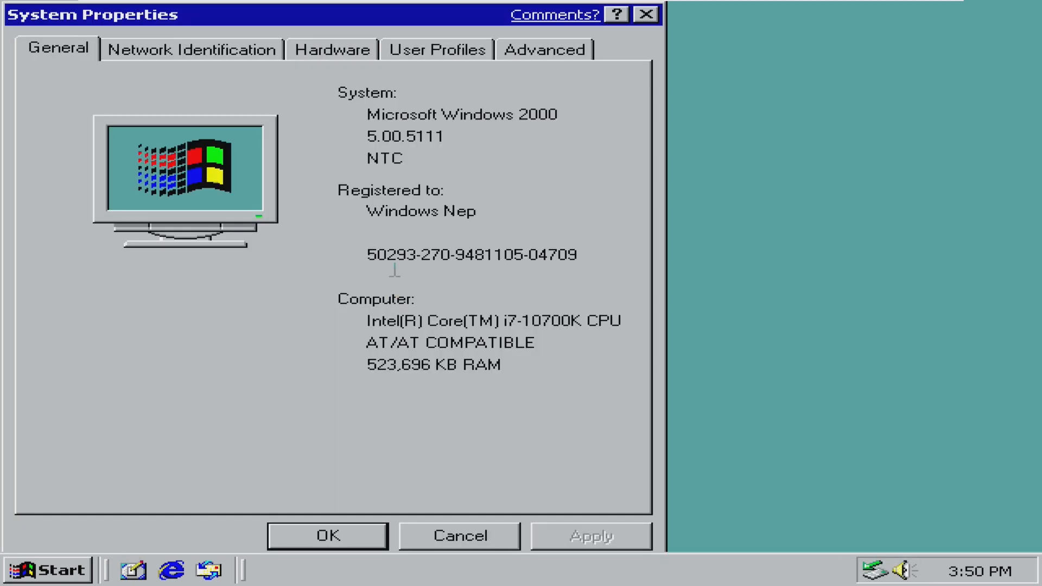
Close System Properties to return to the Neptune 5111 desktop
left_click(192, 49)
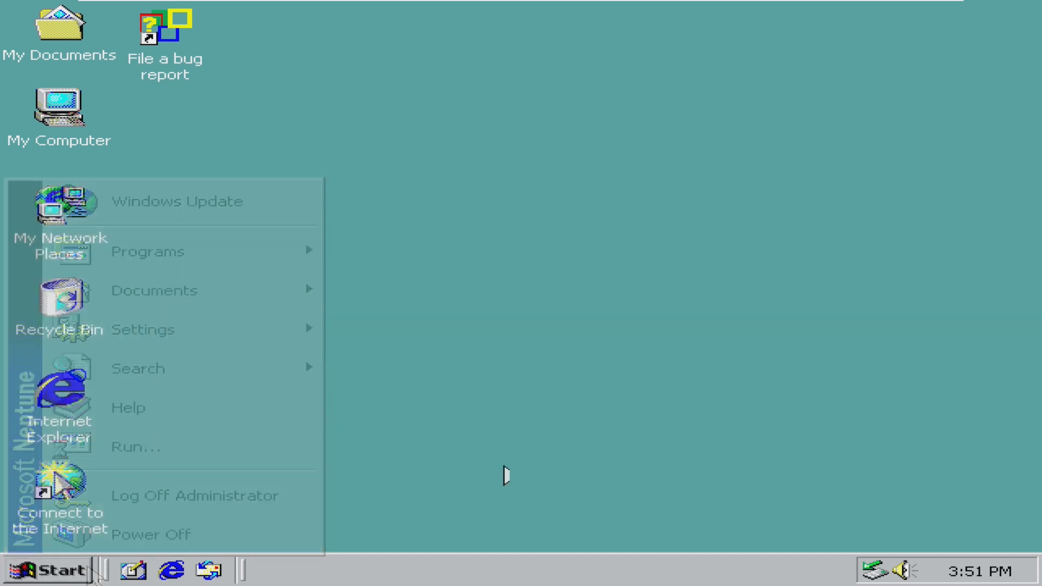
Run VMware Tools setup from drive D: in My Computer and dismiss the Installer error
left_click(238, 150)
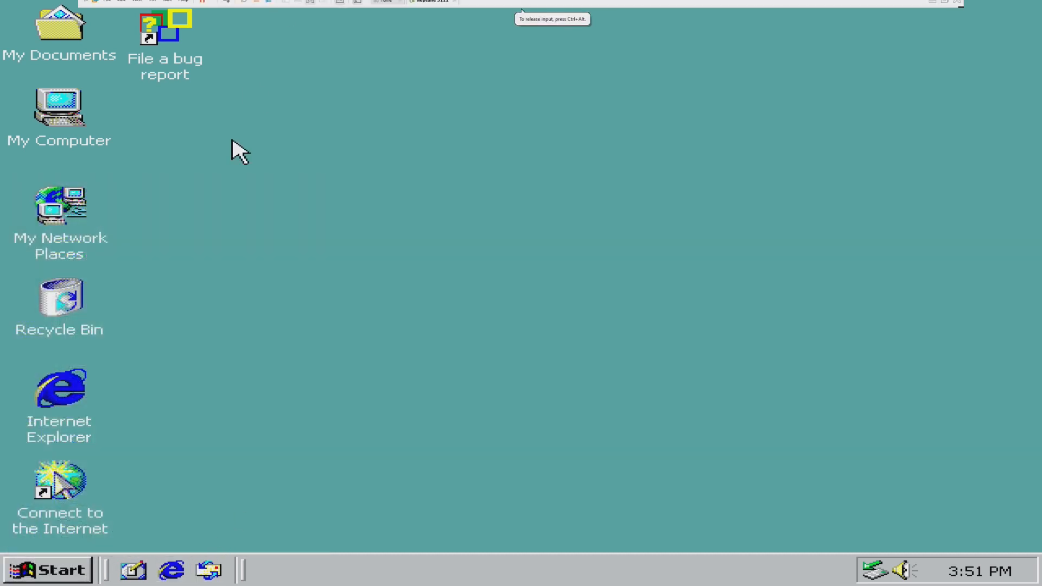
double_click(59, 108)
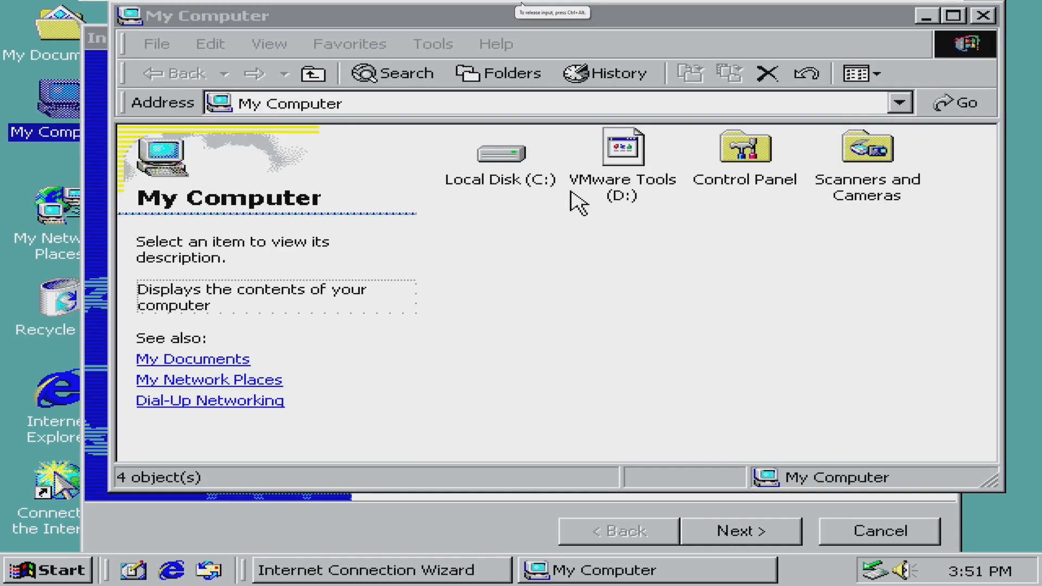
double_click(622, 146)
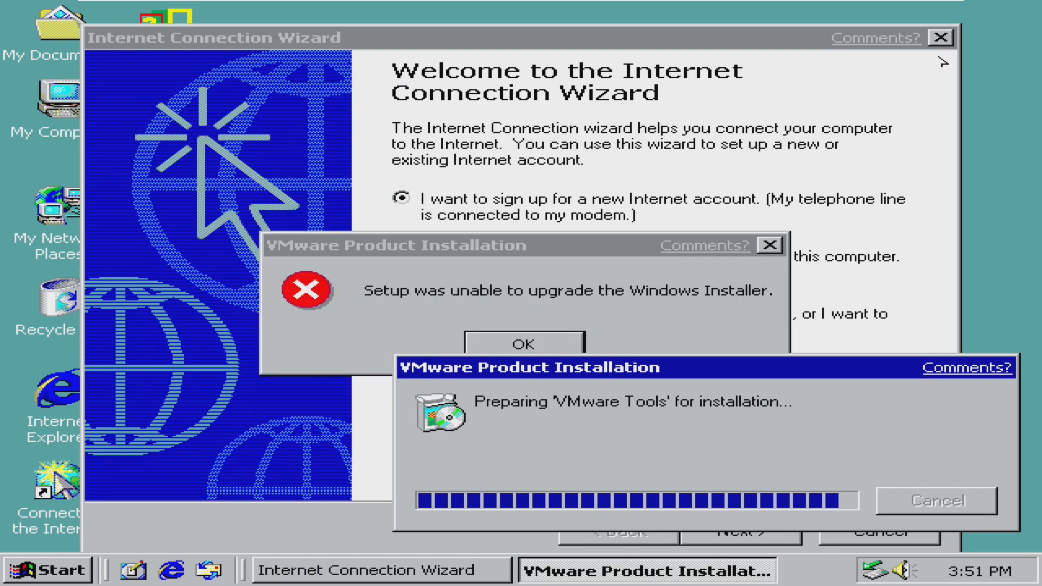
left_click(524, 344)
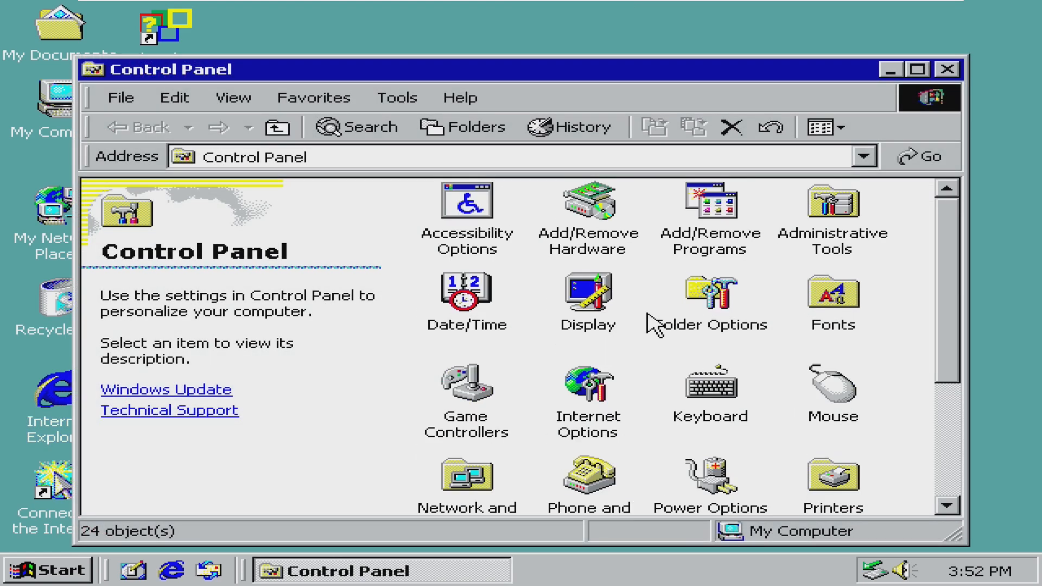
mouse_move(494, 276)
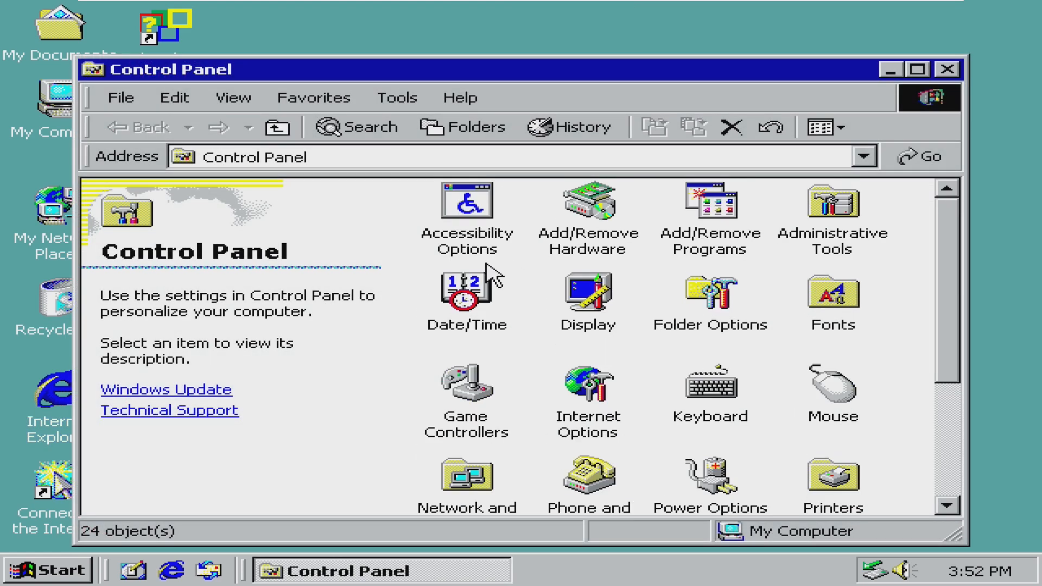
scroll("down", 3)
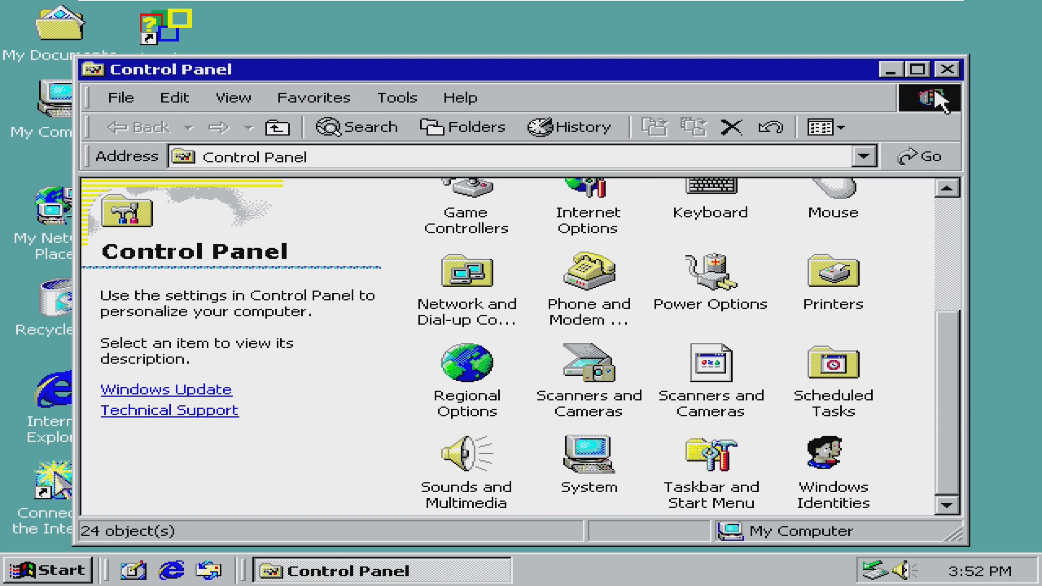
left_click(947, 68)
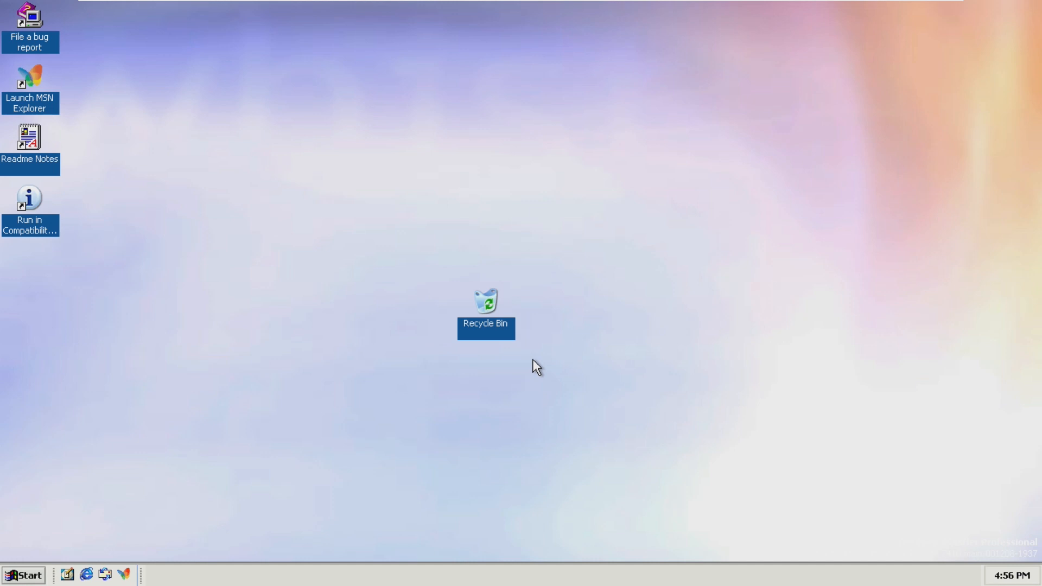
Drag the Recycle Bin to the bottom-right corner and open the Start menu
left_click_drag(485, 306, 992, 521)
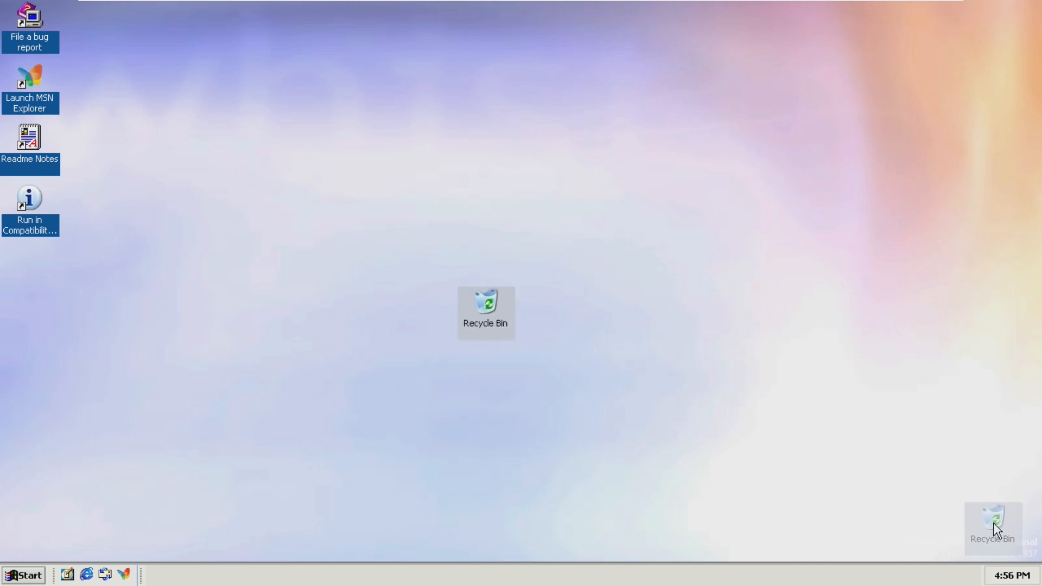
left_click_drag(486, 305, 1001, 519)
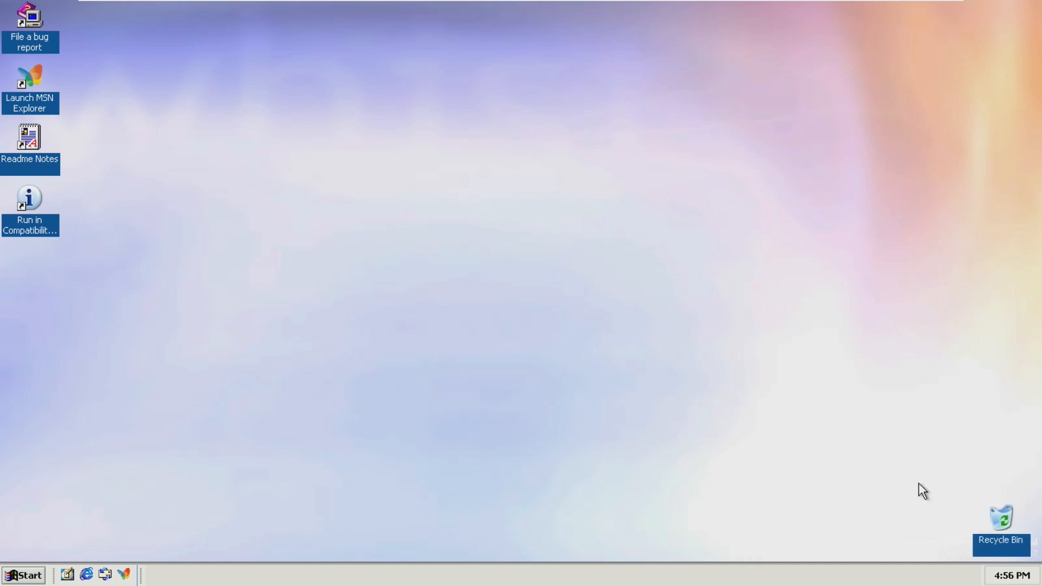
mouse_move(838, 485)
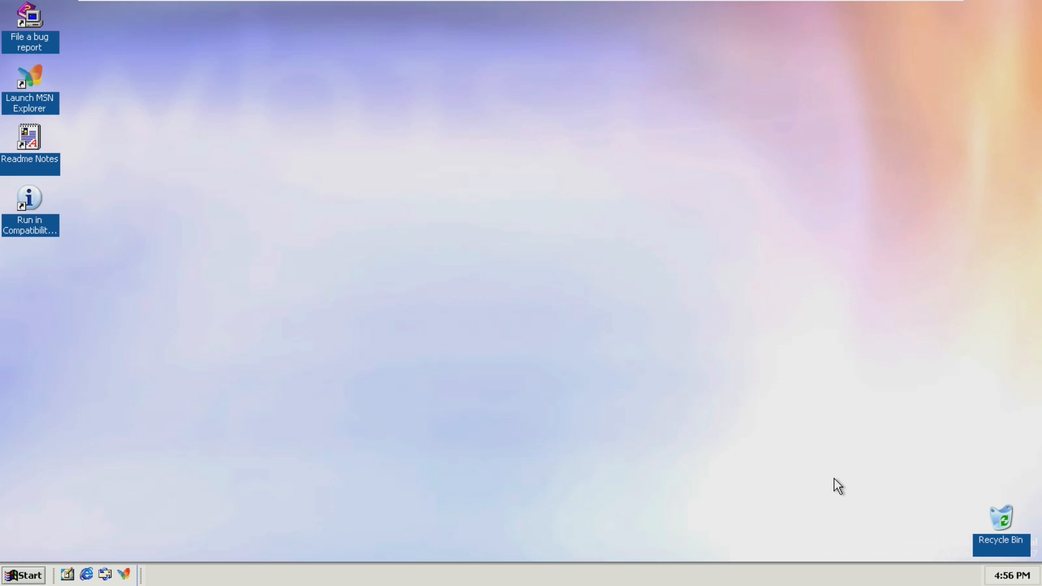
left_click(23, 575)
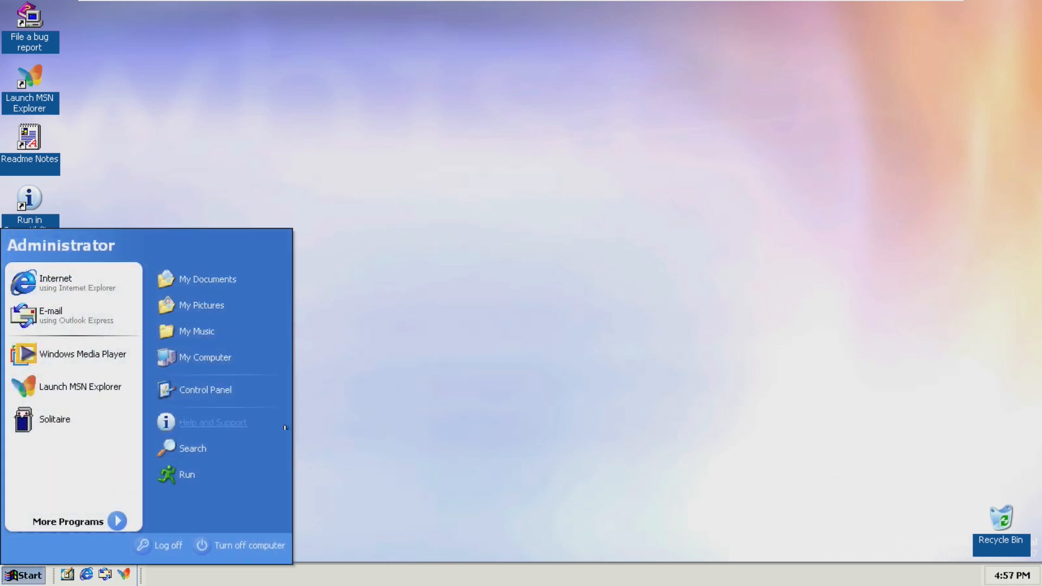
mouse_move(315, 540)
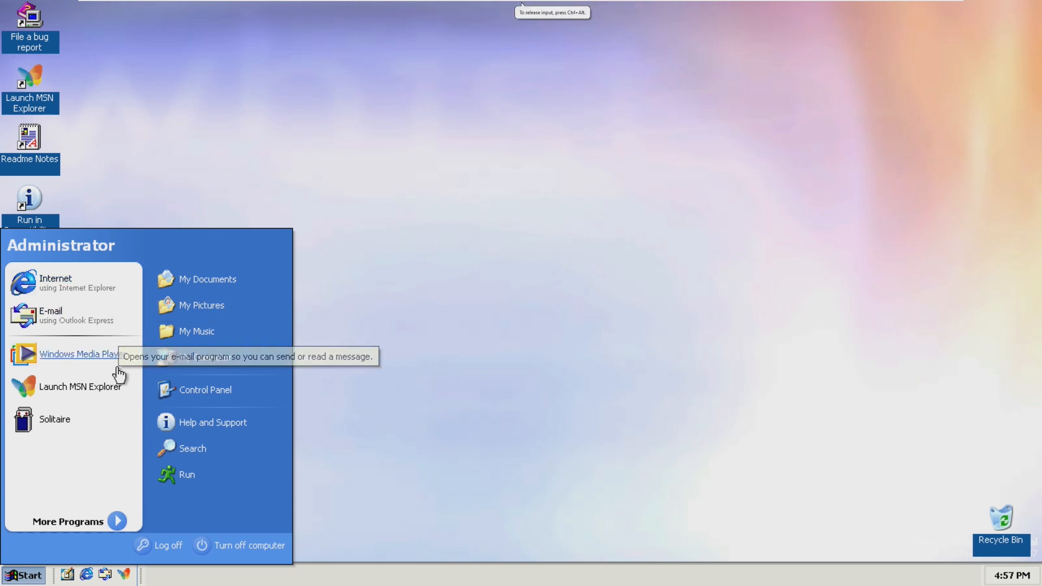
mouse_move(77, 286)
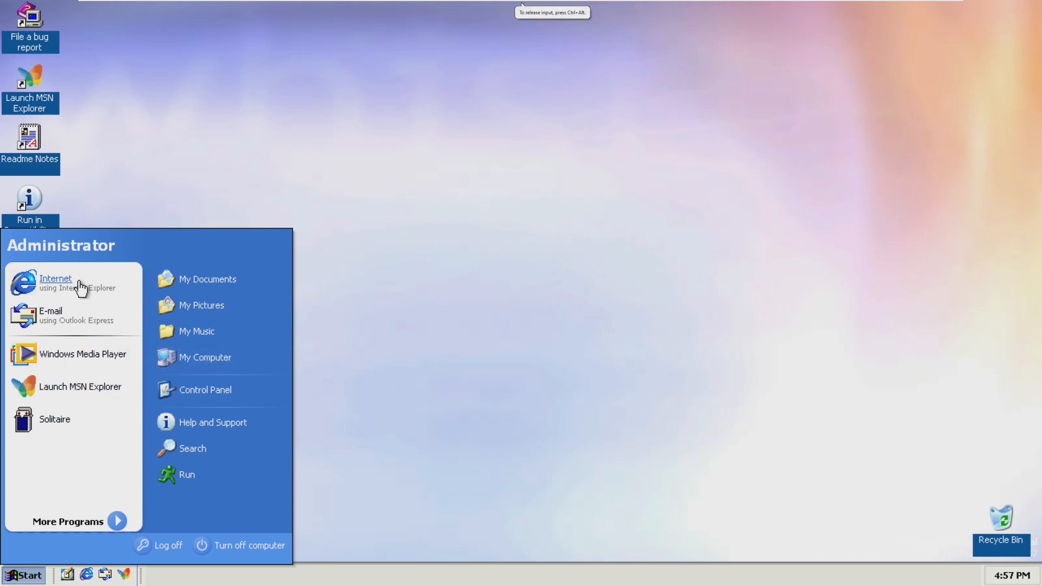
Launch Internet Explorer and show its About box, version 6.0.2410.0000
left_click(55, 279)
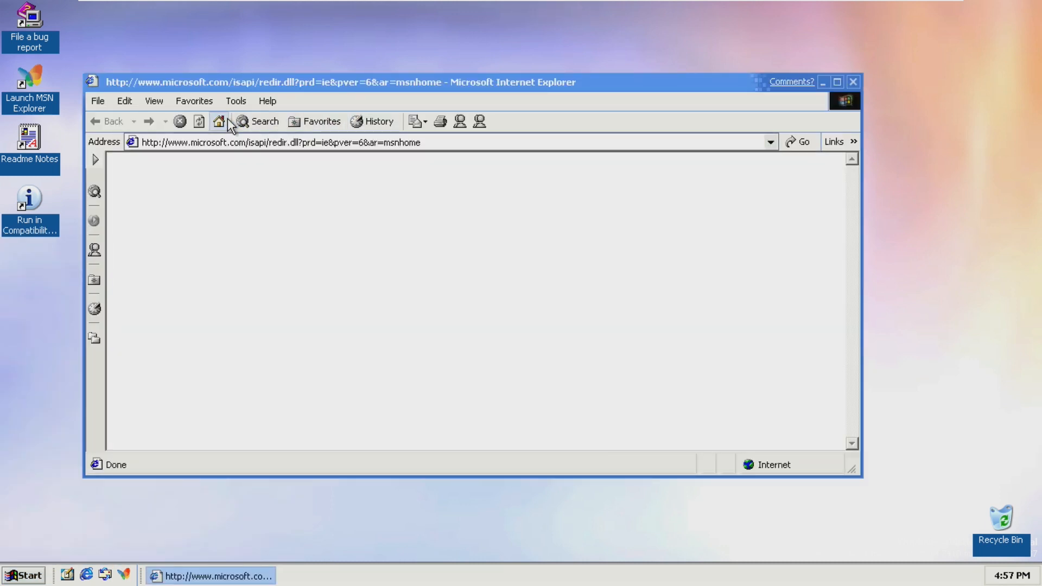
left_click(266, 101)
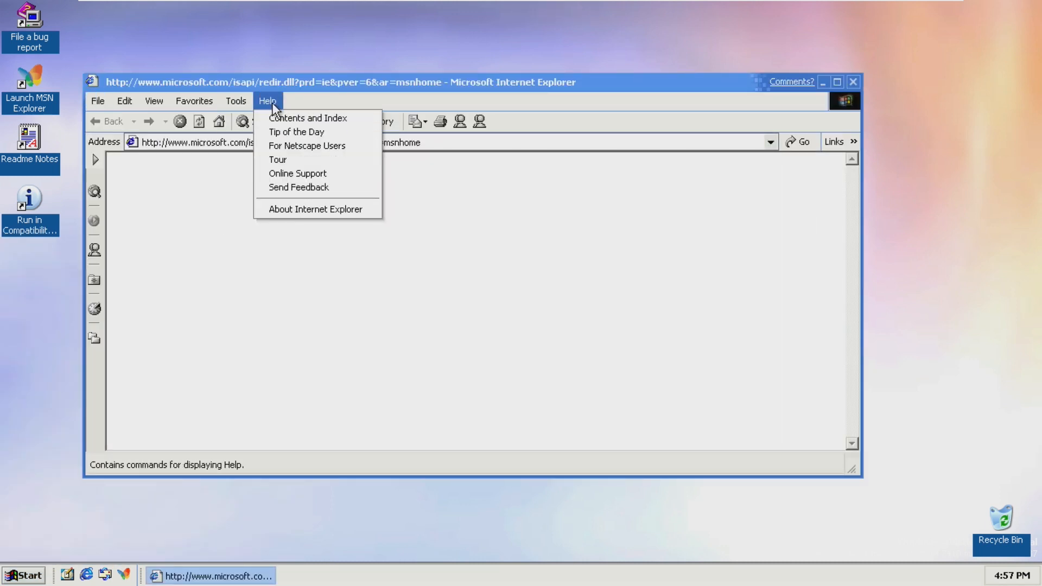
left_click(314, 209)
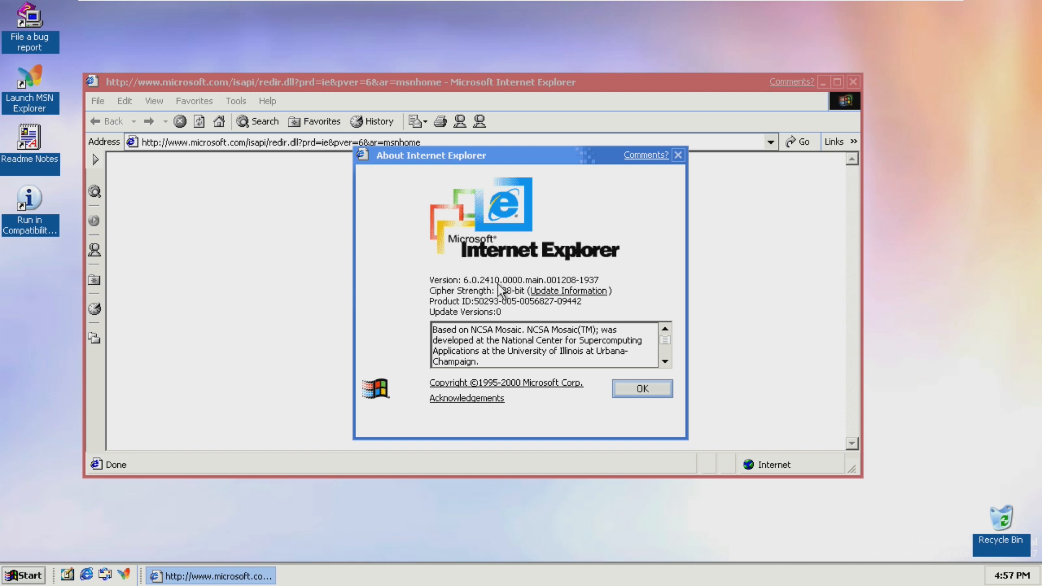
mouse_move(663, 439)
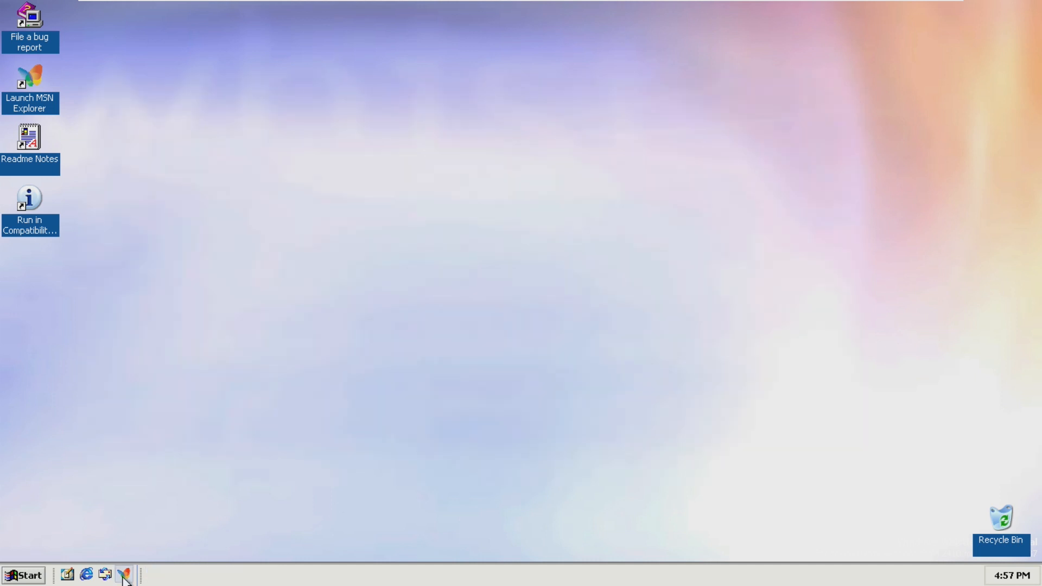
left_click(24, 575)
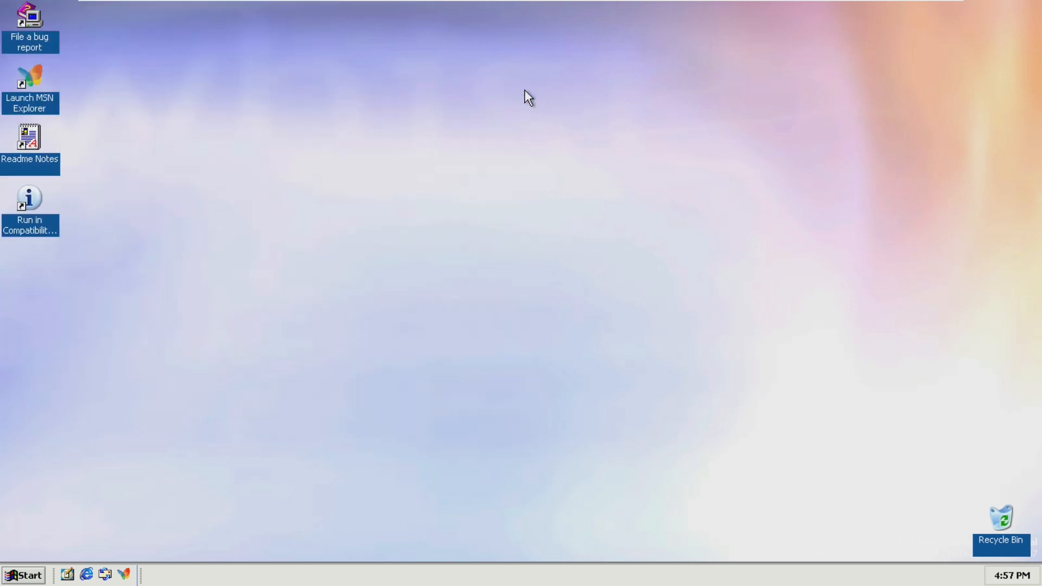
mouse_move(571, 396)
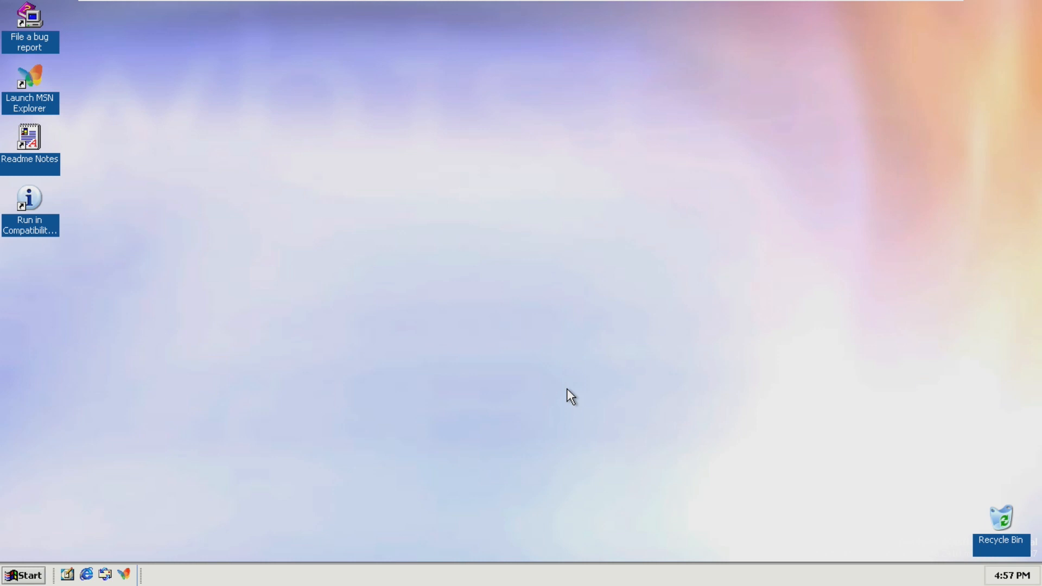
left_click(24, 575)
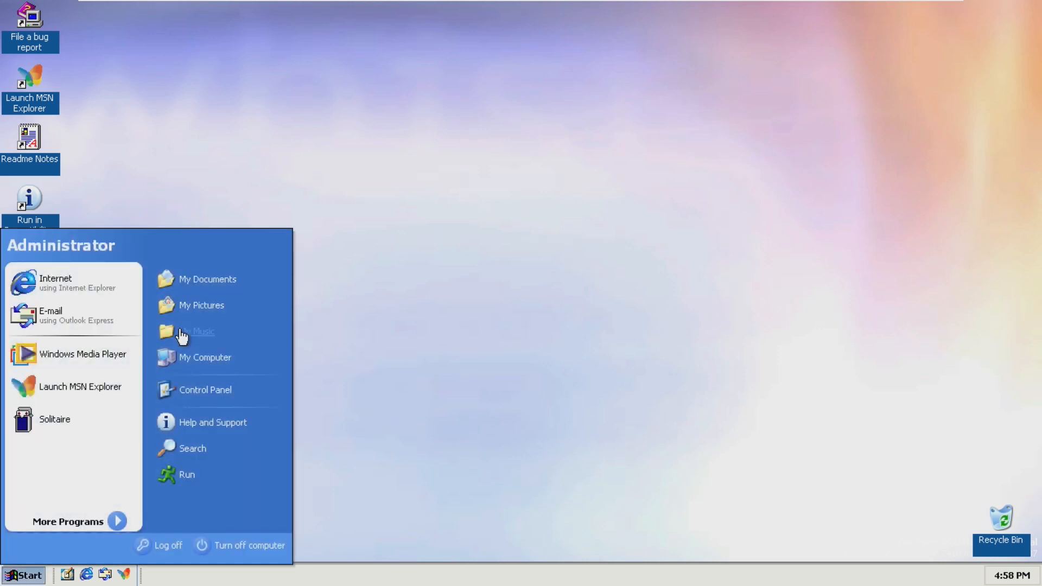
mouse_move(189, 483)
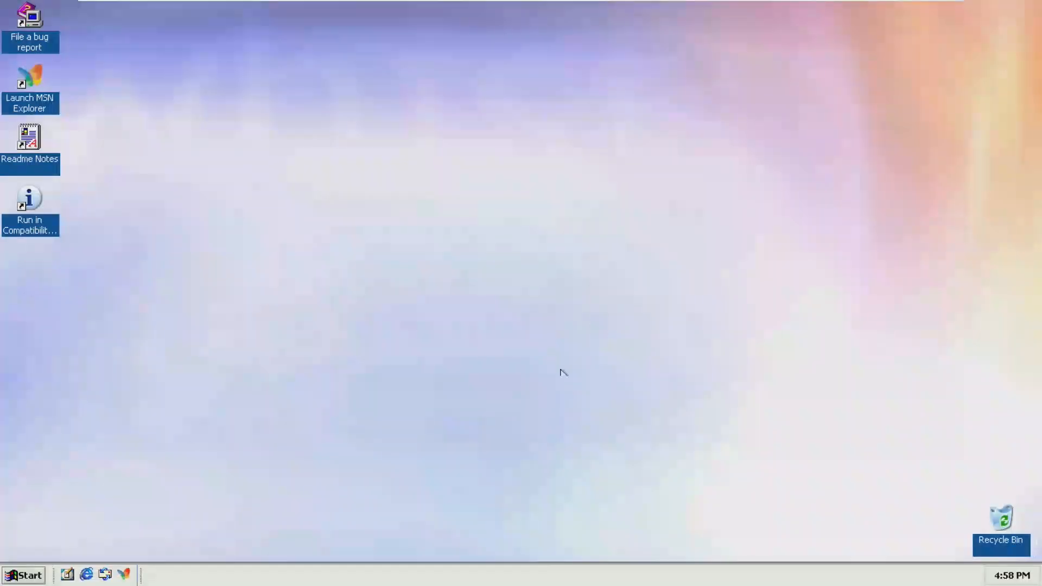
left_click(23, 574)
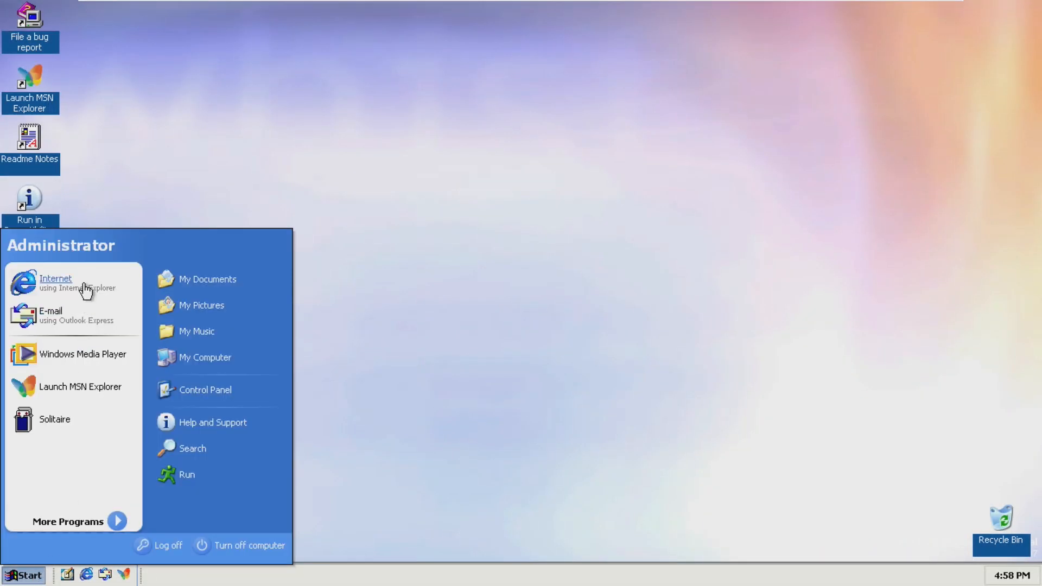
mouse_move(191, 251)
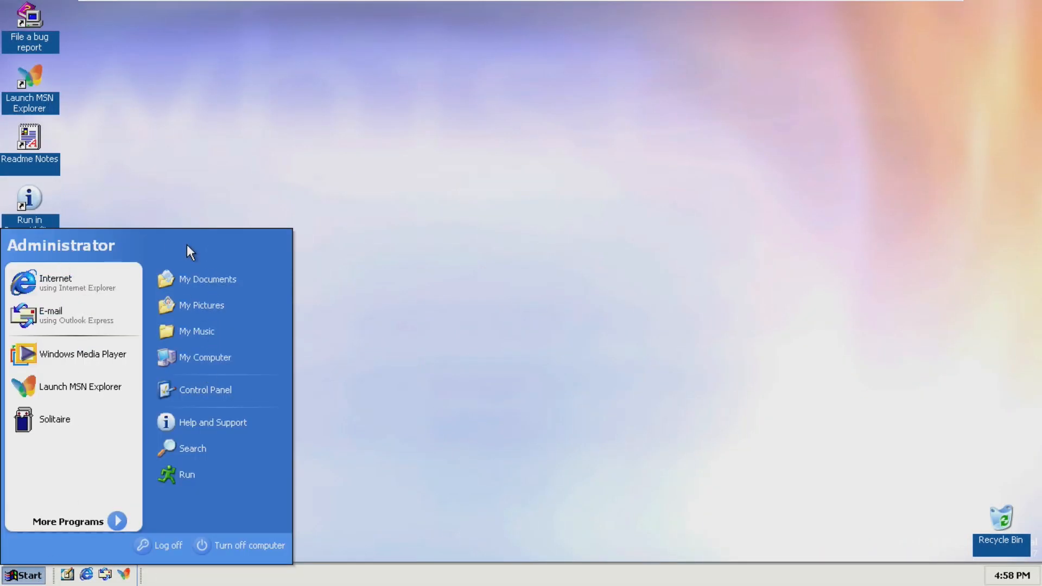
mouse_move(201, 305)
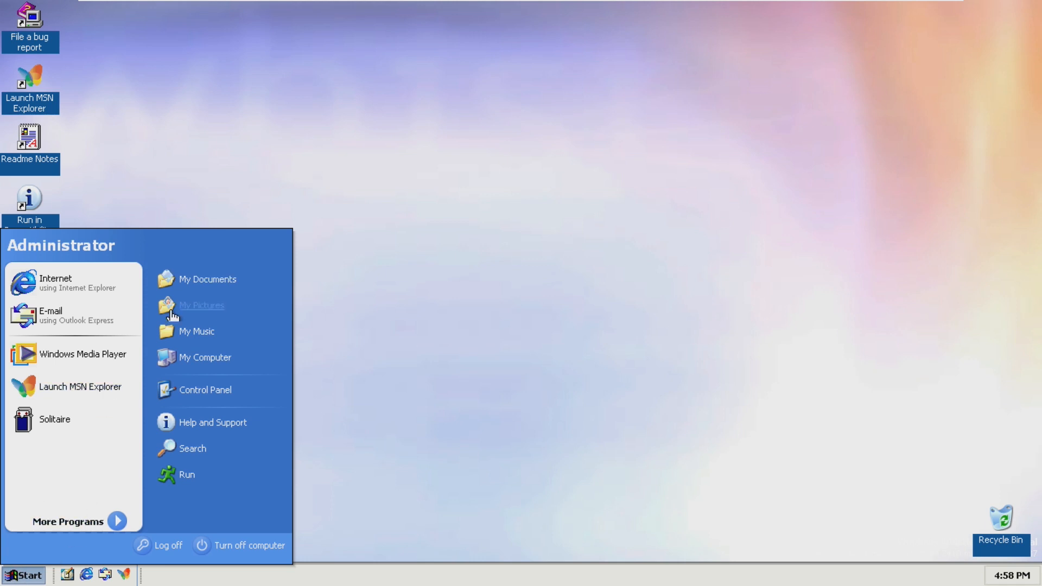
mouse_move(66, 438)
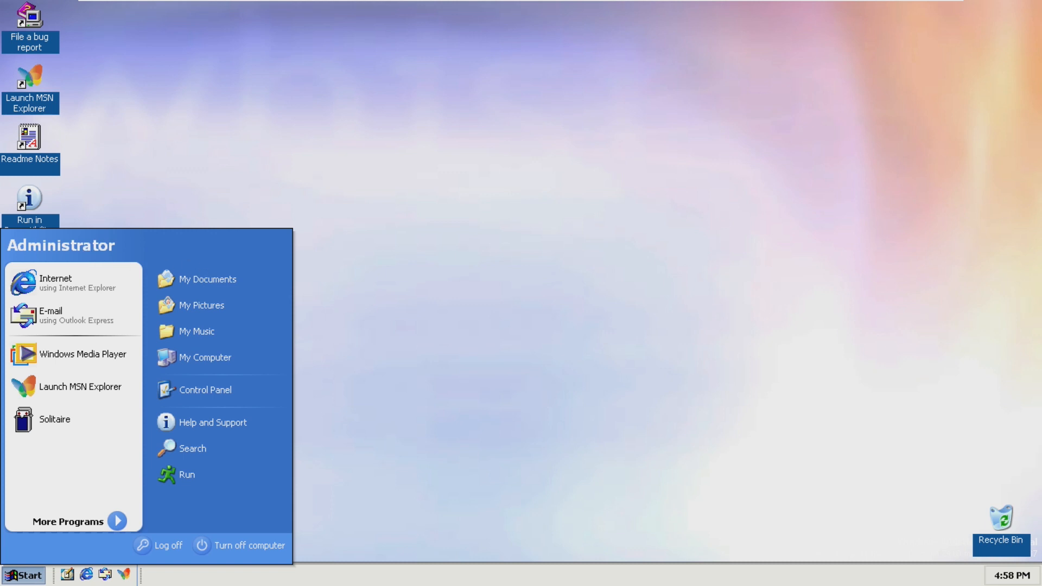
mouse_move(11, 492)
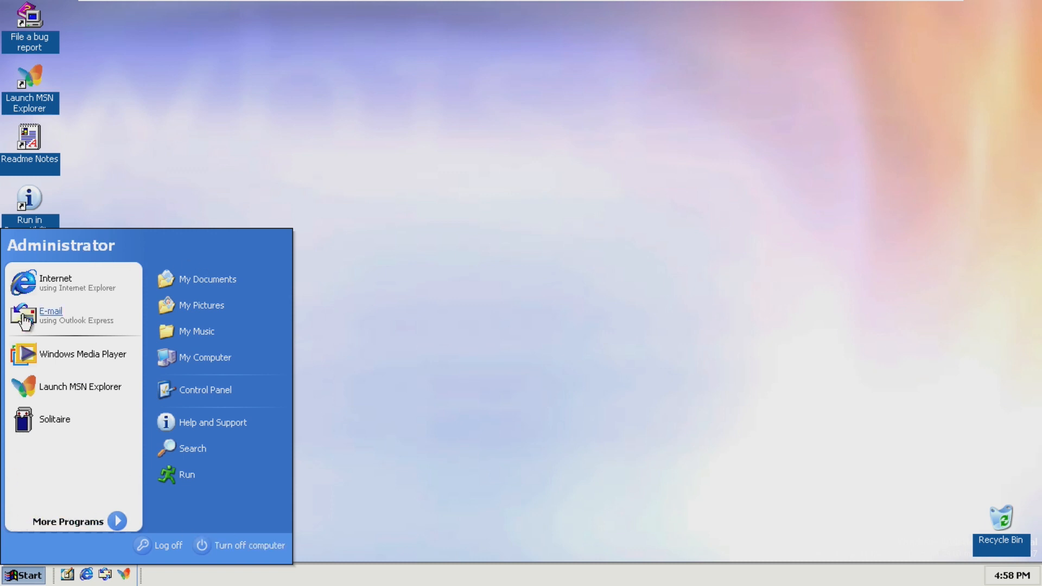
mouse_move(38, 475)
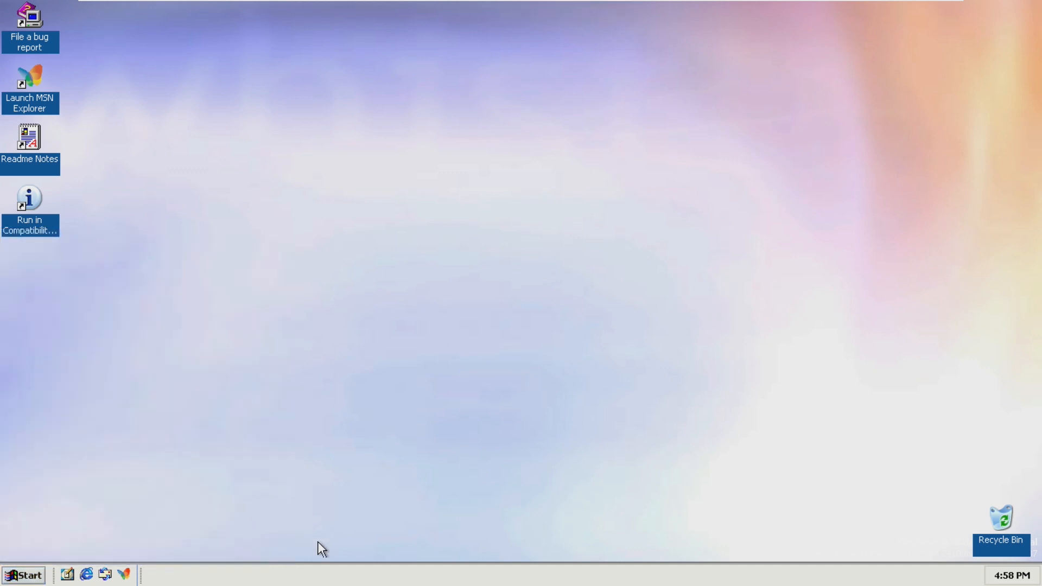
mouse_move(344, 581)
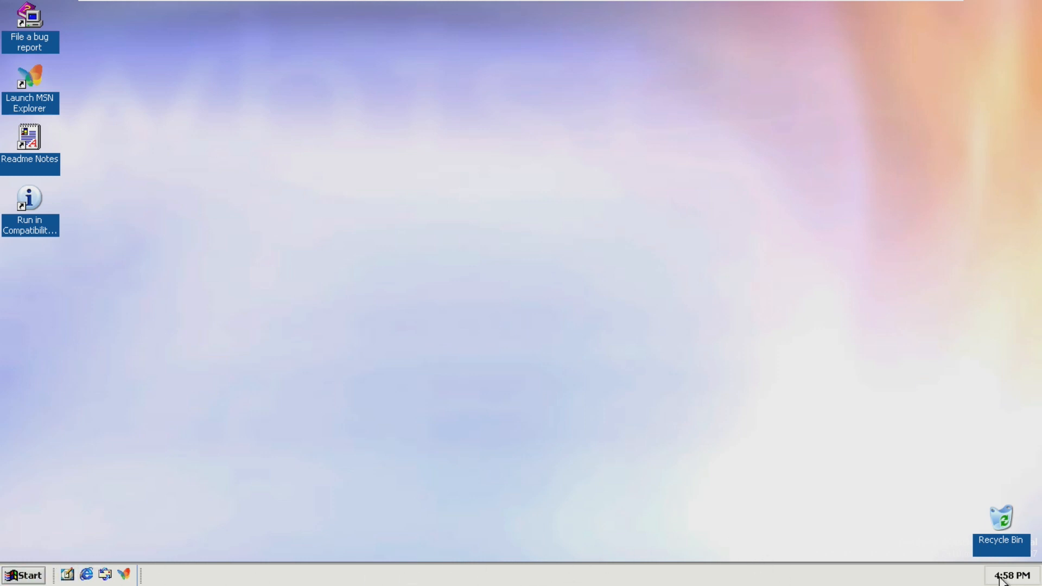
mouse_move(962, 503)
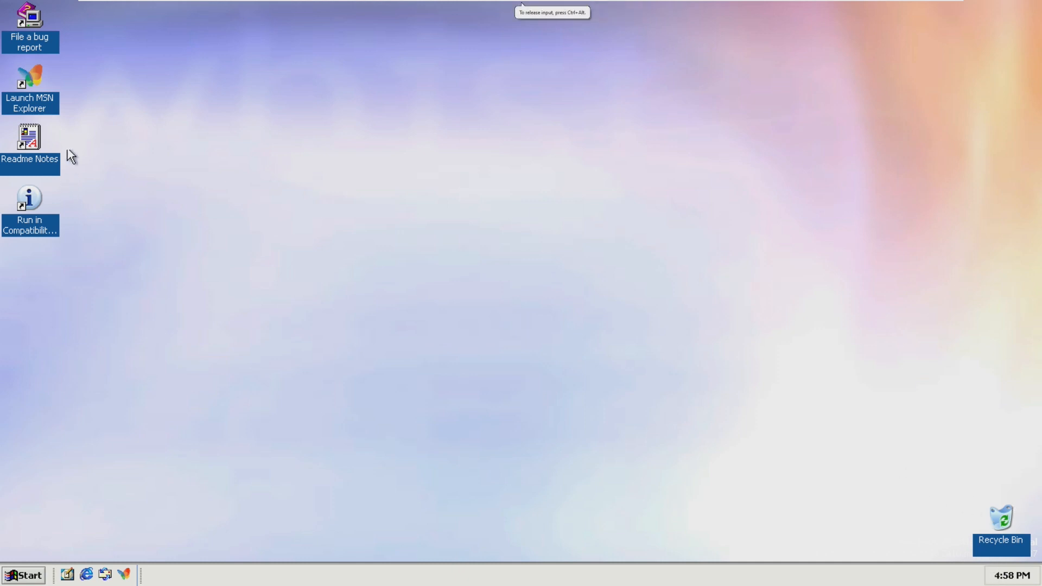
mouse_move(1004, 525)
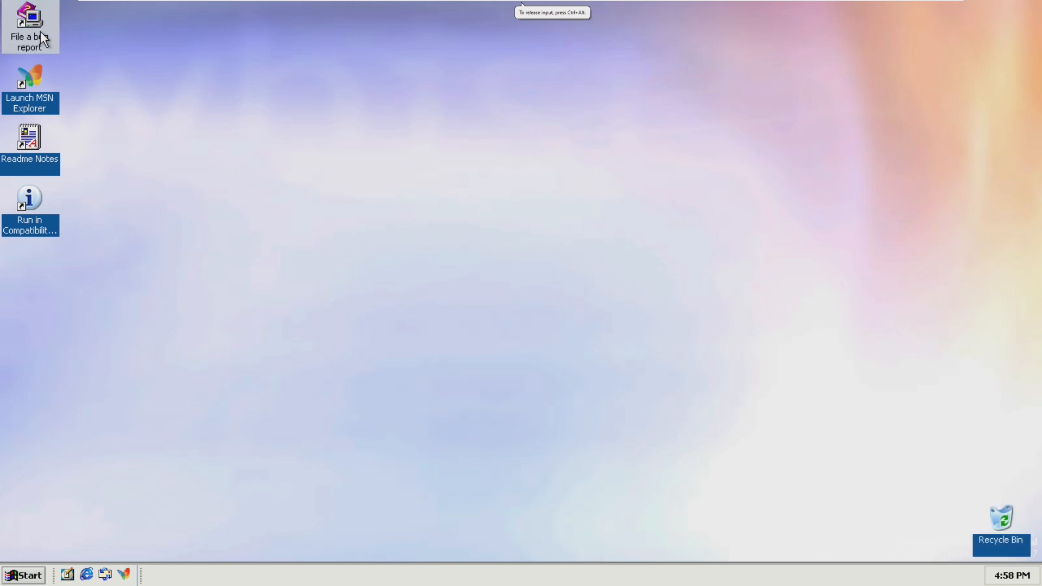
left_click(24, 575)
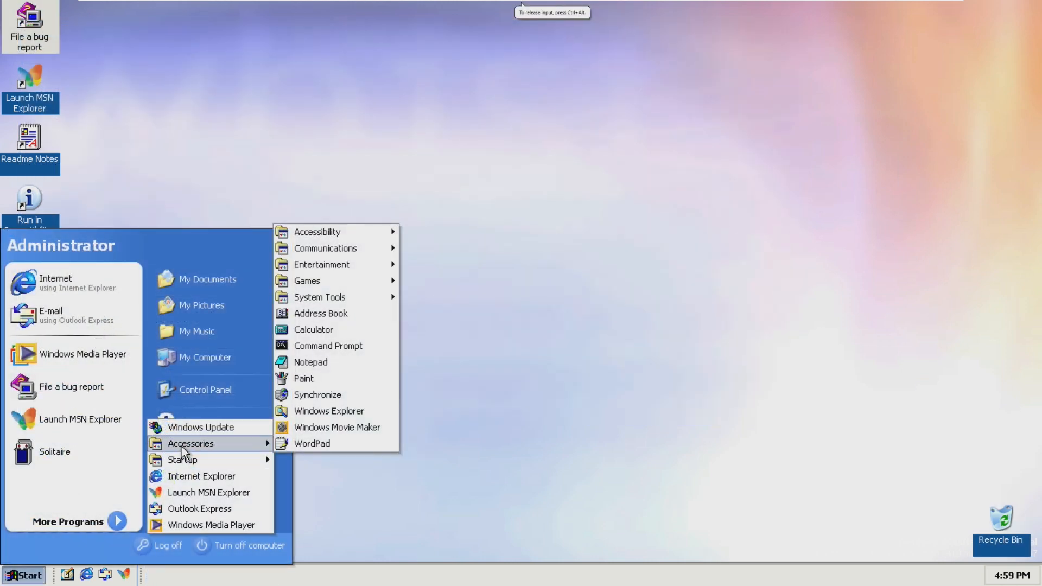
left_click(311, 443)
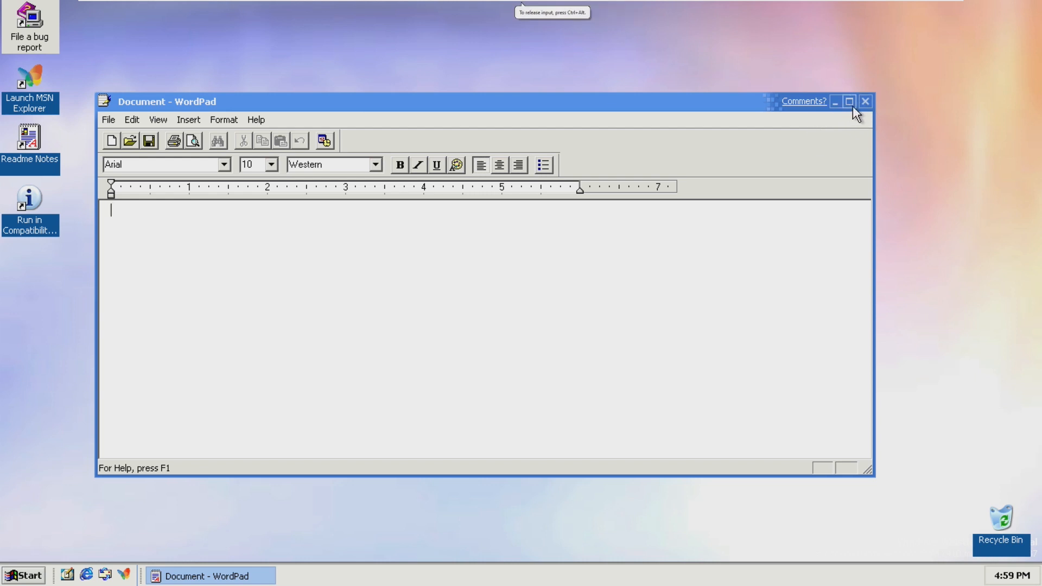
mouse_move(865, 101)
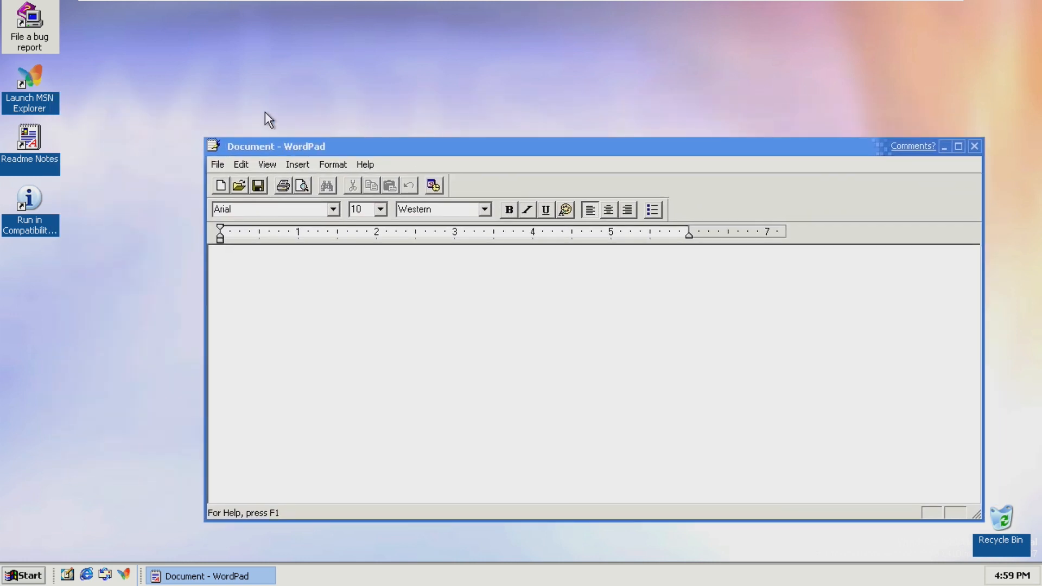
left_click(974, 146)
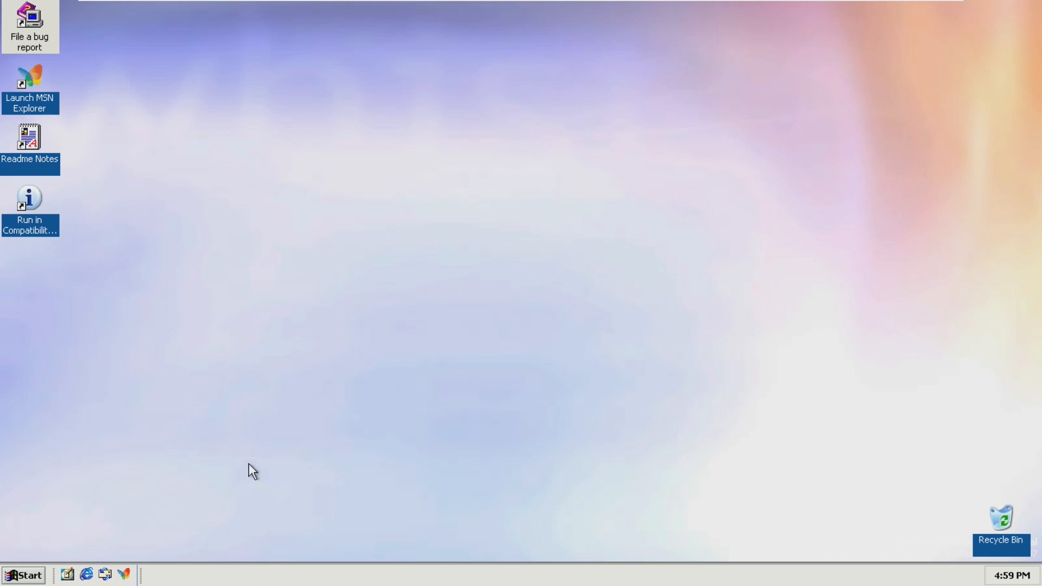
left_click(322, 479)
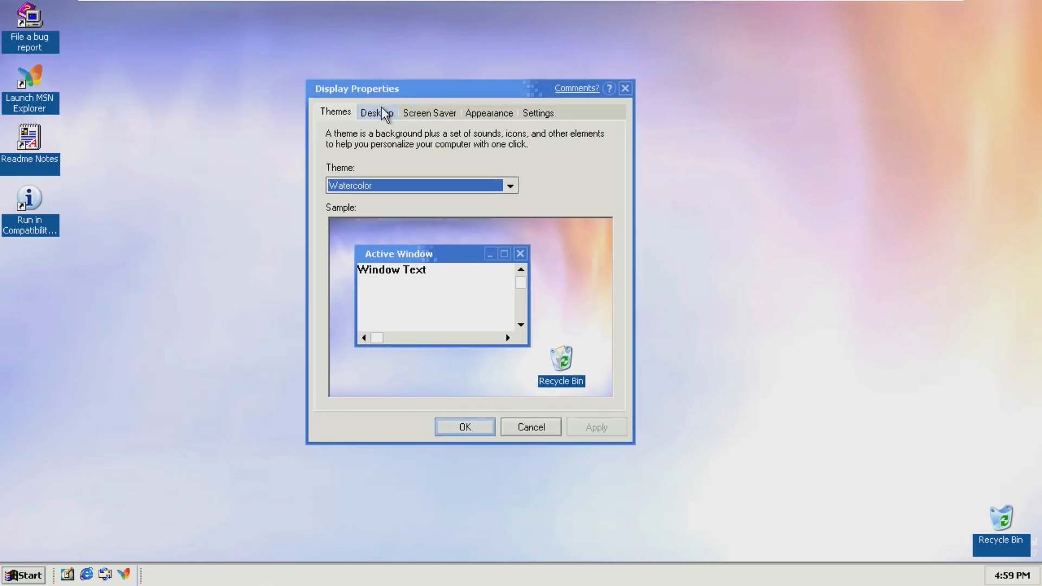
left_click(489, 113)
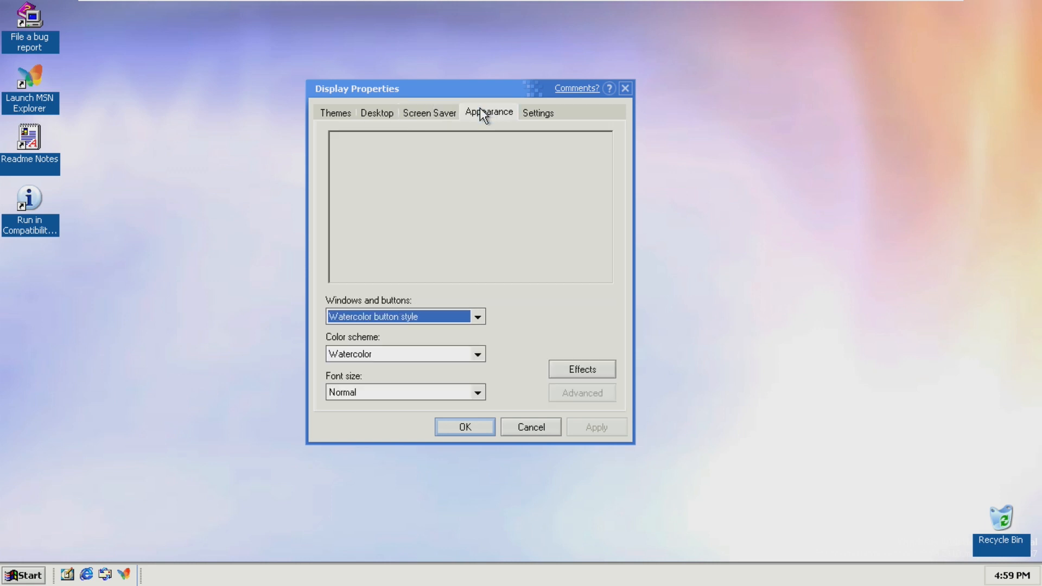
left_click(624, 88)
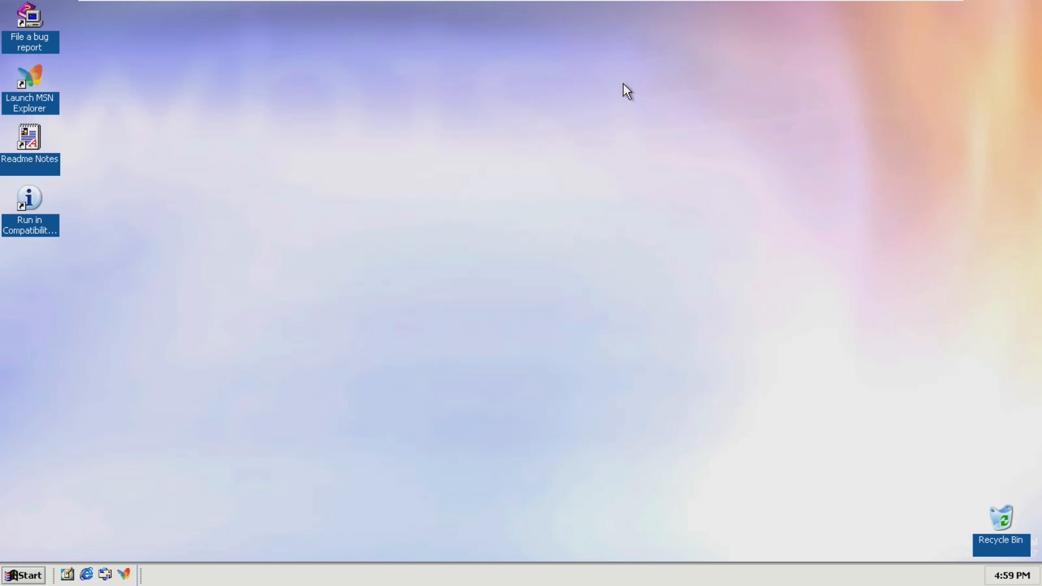
mouse_move(624, 94)
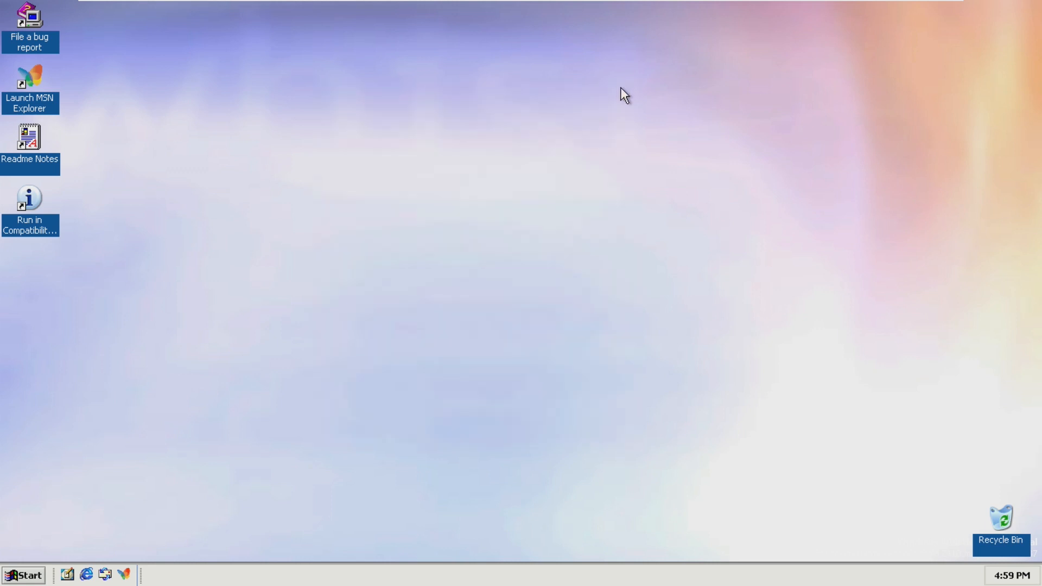
Center the About Windows box for Version 5.1 Build 2410, then open and dismiss Start
type("th")
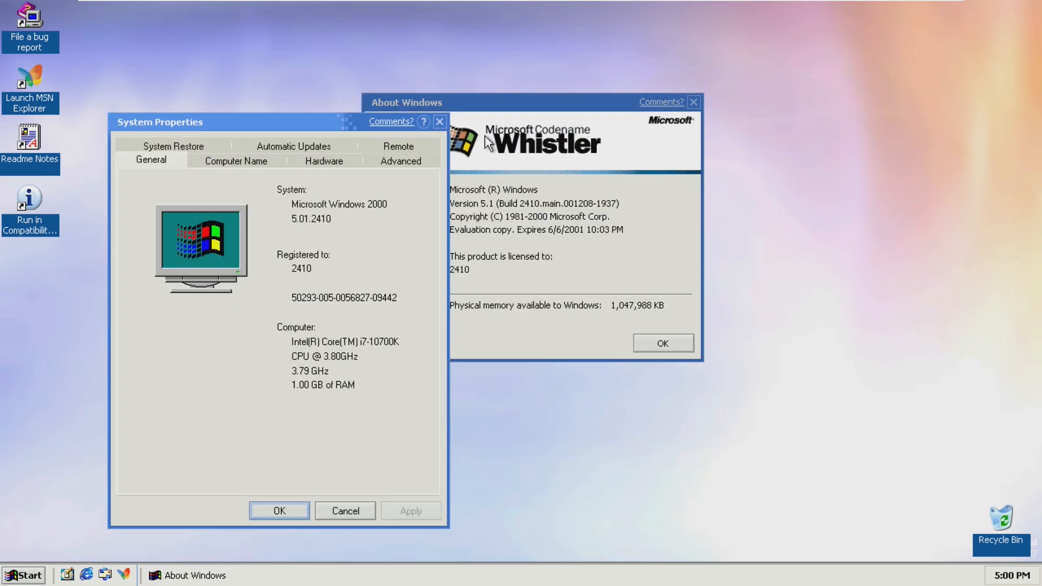
left_click_drag(407, 102, 508, 172)
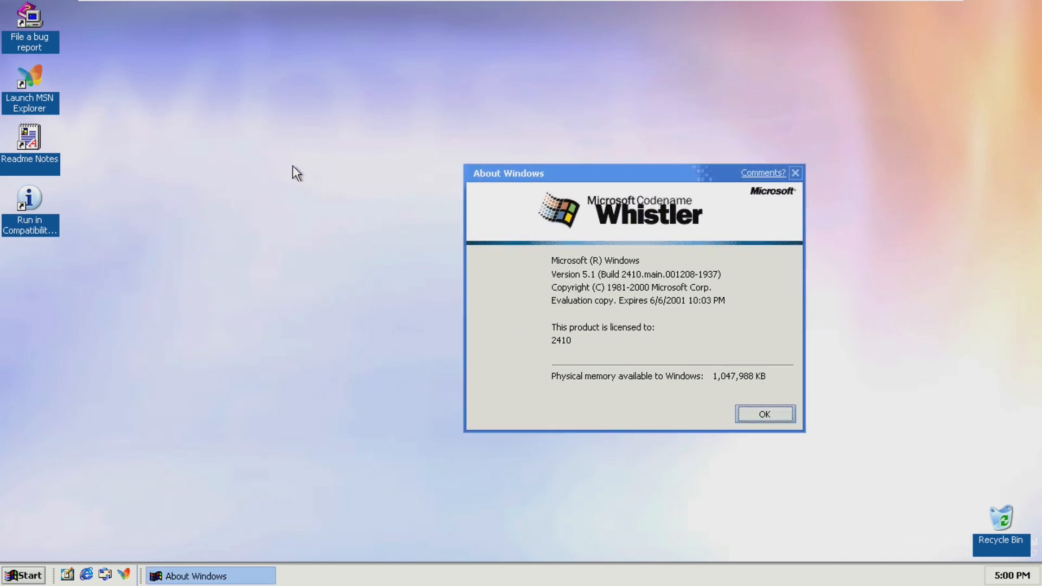
left_click(23, 574)
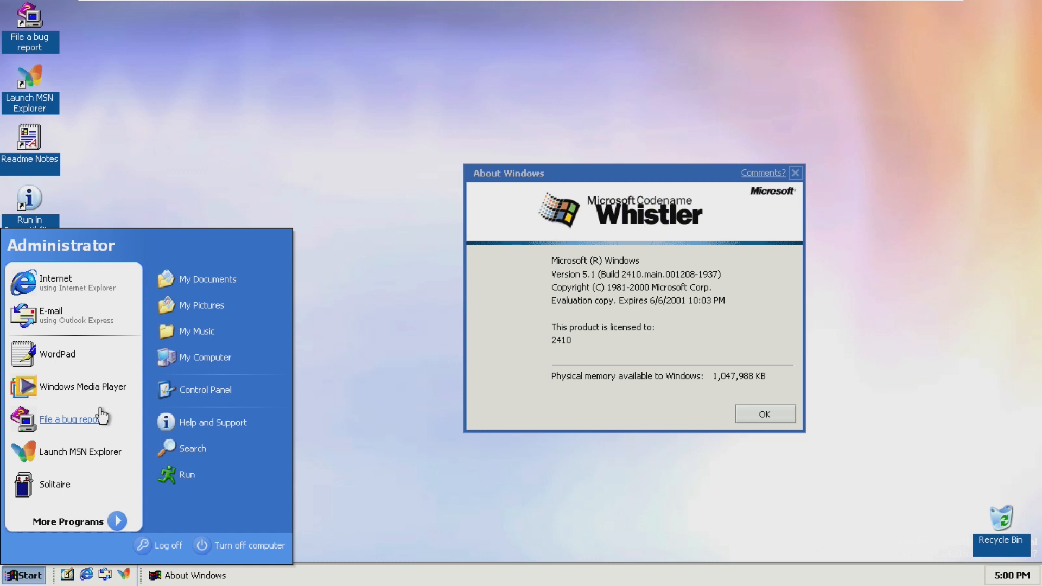
mouse_move(73, 419)
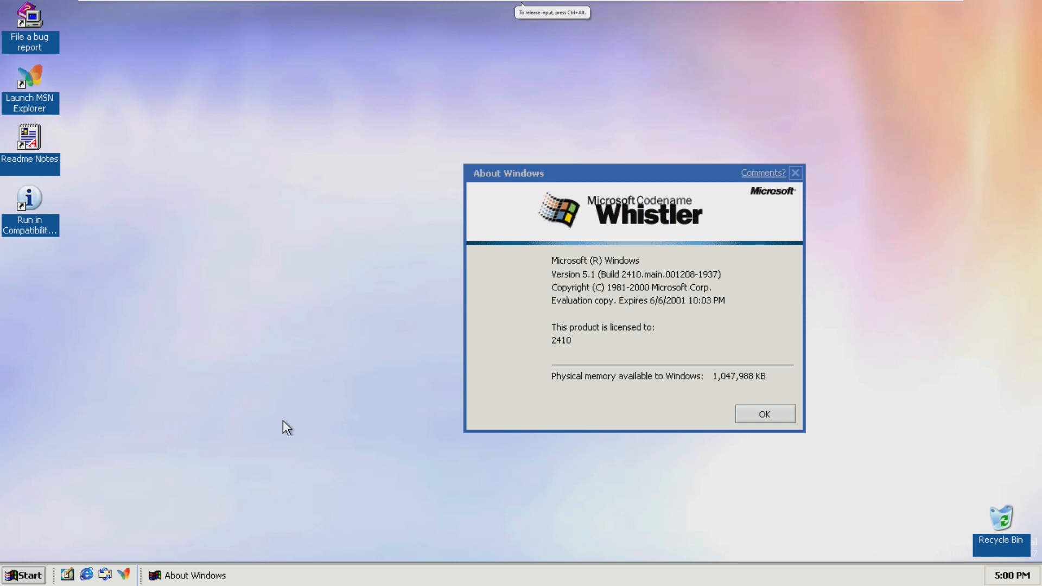
left_click(764, 414)
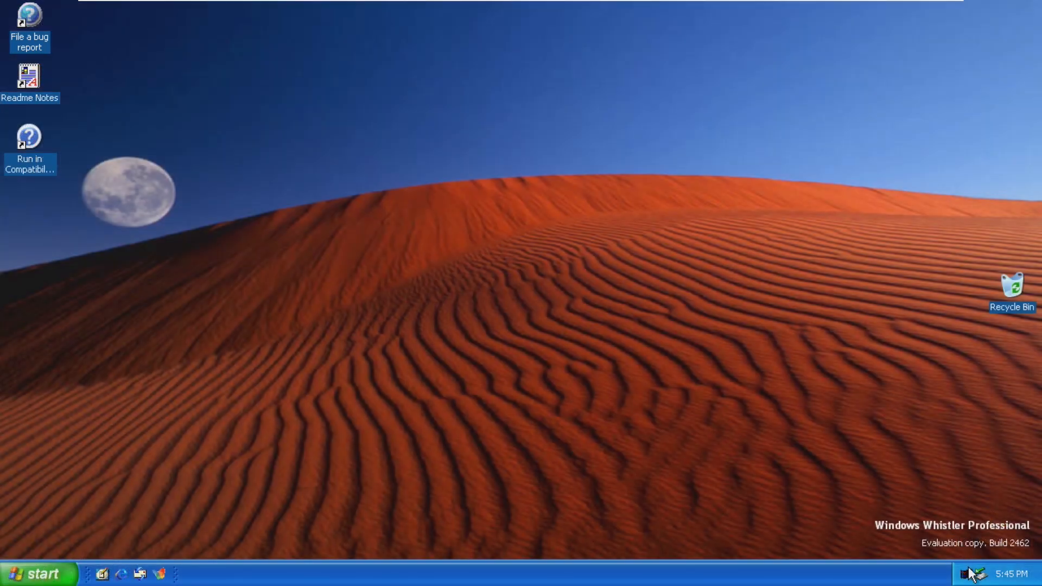
mouse_move(529, 469)
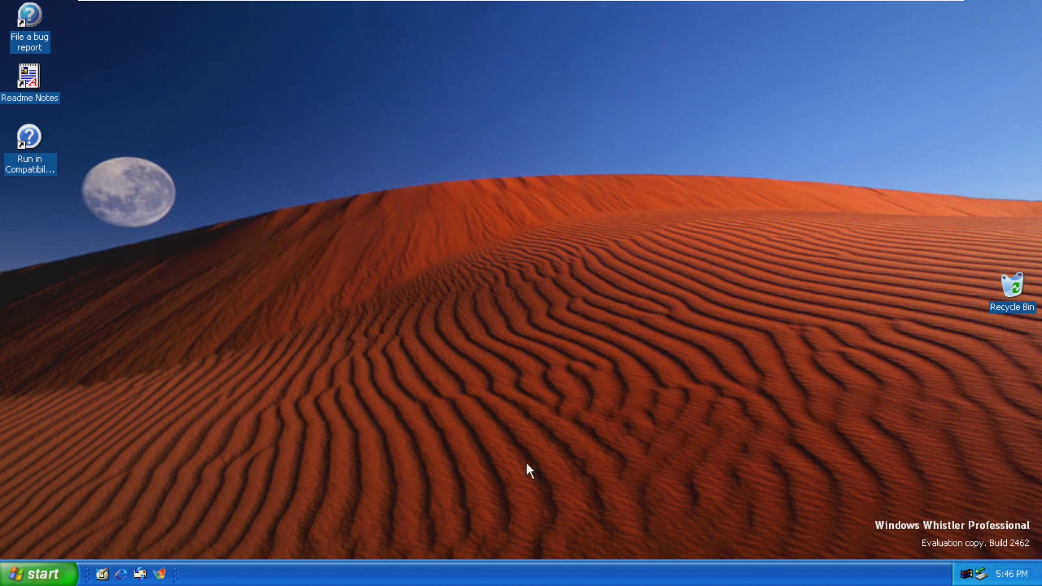
mouse_move(650, 473)
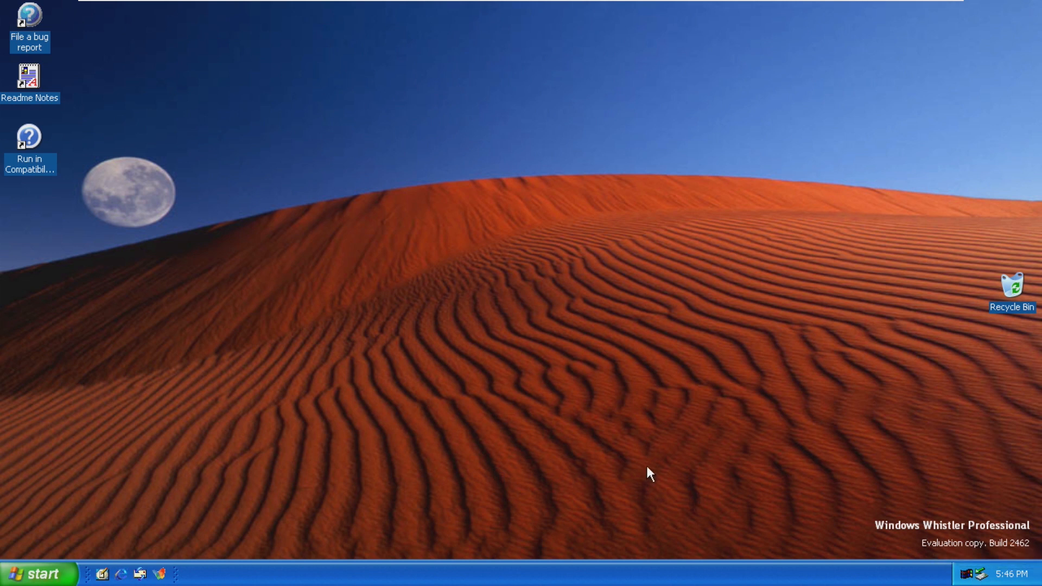
On the Build 2462 desktop, open the Luna Start menu and launch Windows Media Player
left_click_drag(648, 473, 1018, 514)
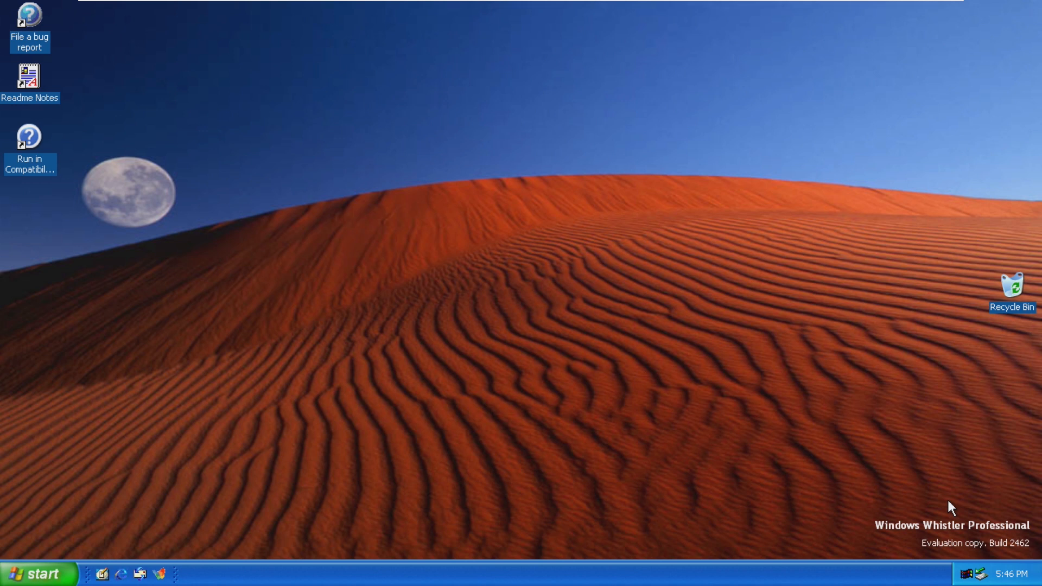
left_click(32, 574)
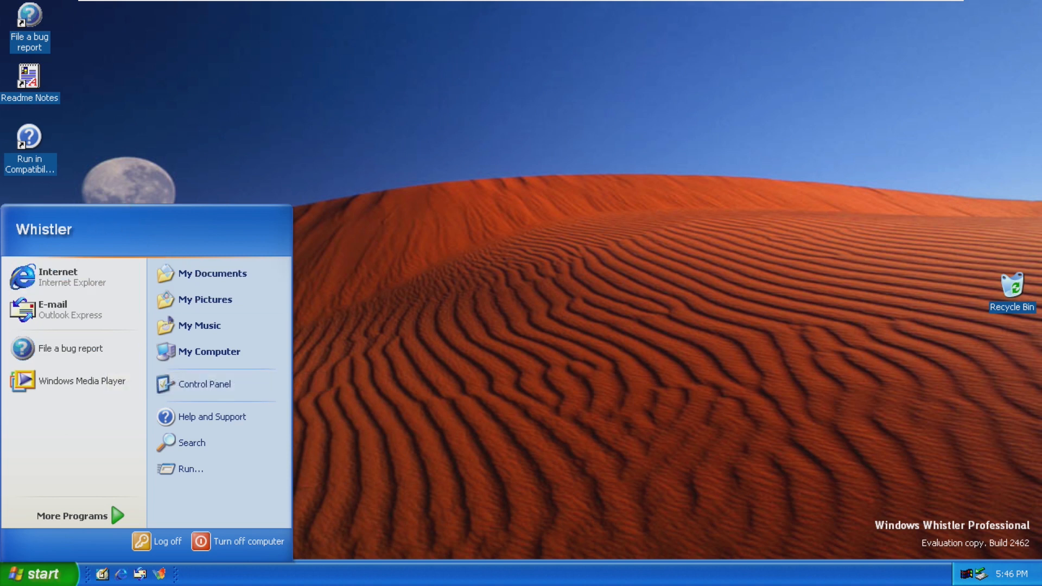
mouse_move(38, 256)
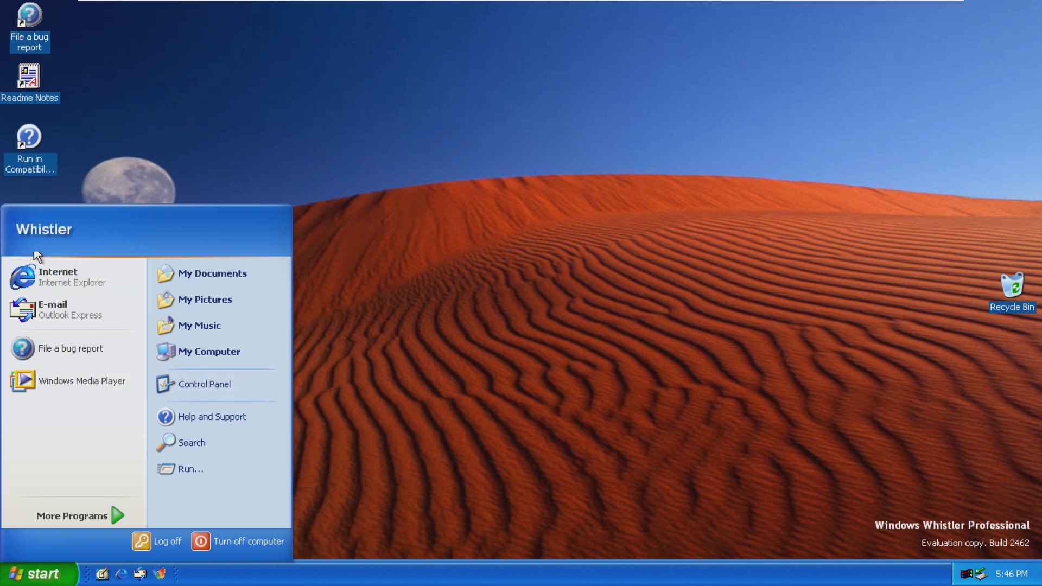
mouse_move(18, 257)
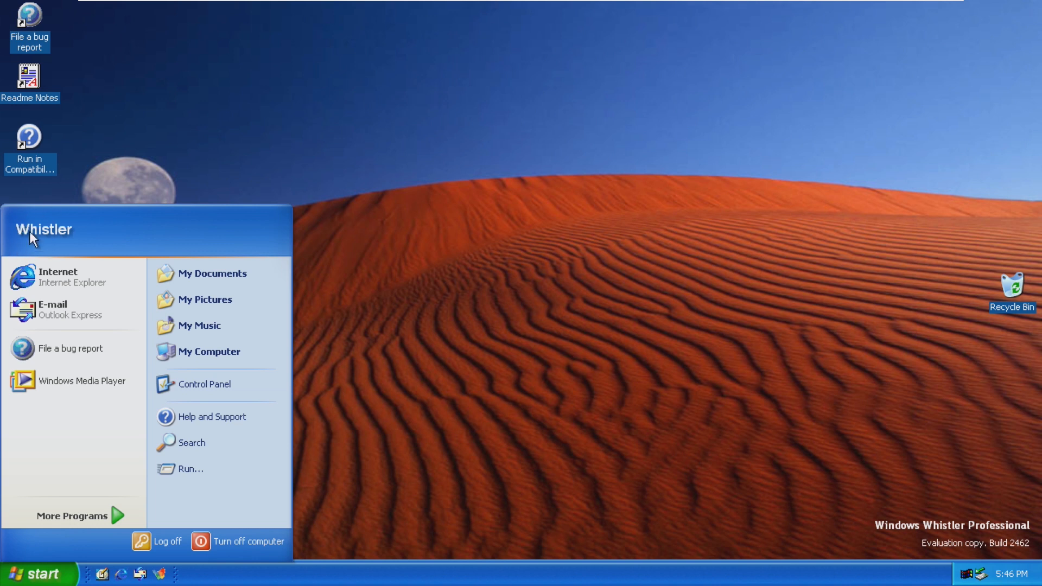
left_click(36, 575)
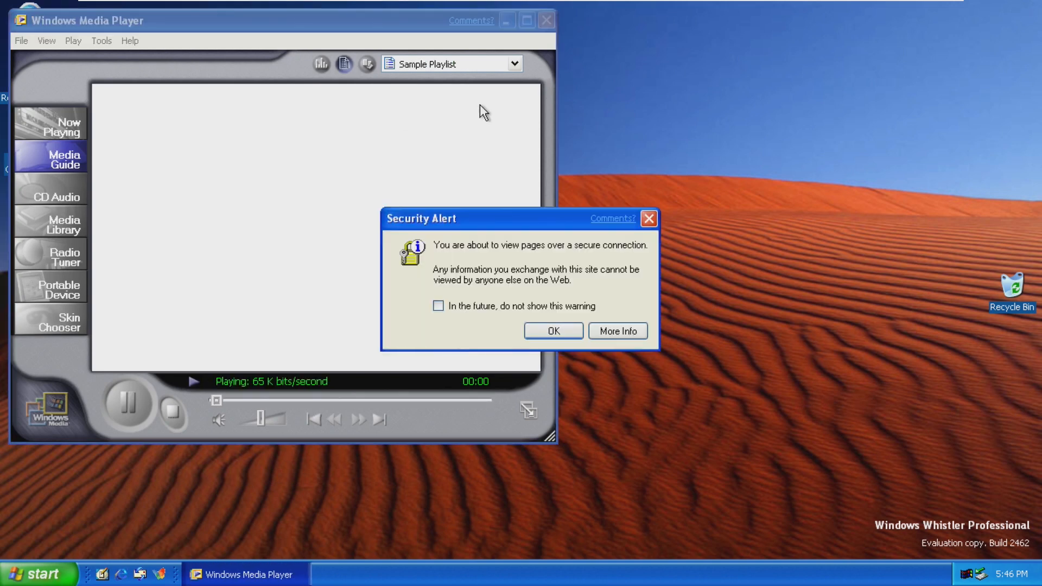
Accept the Security Alert, close Windows Media Player, and right-click the taskbar
left_click(552, 330)
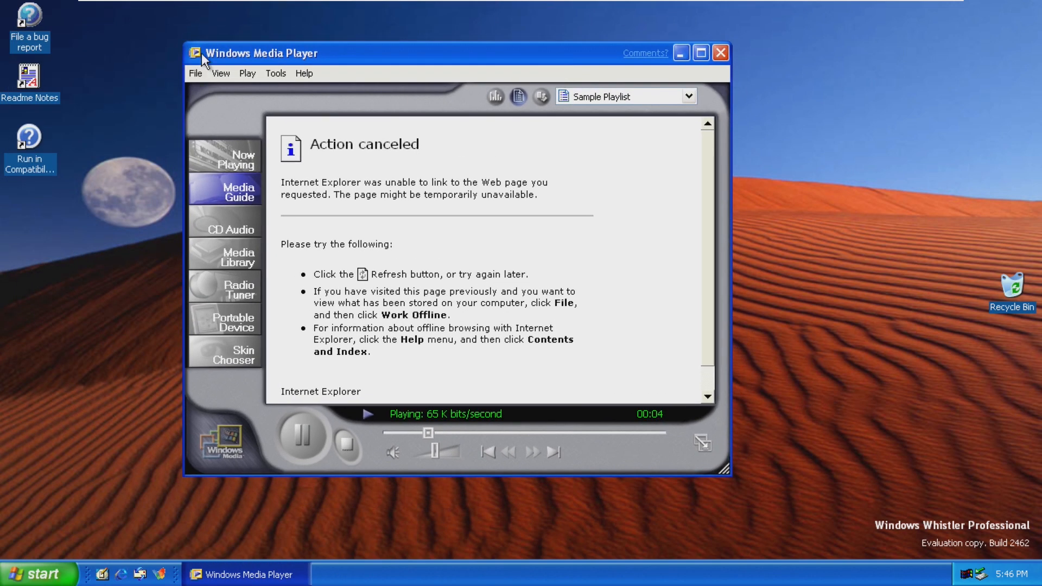
mouse_move(672, 461)
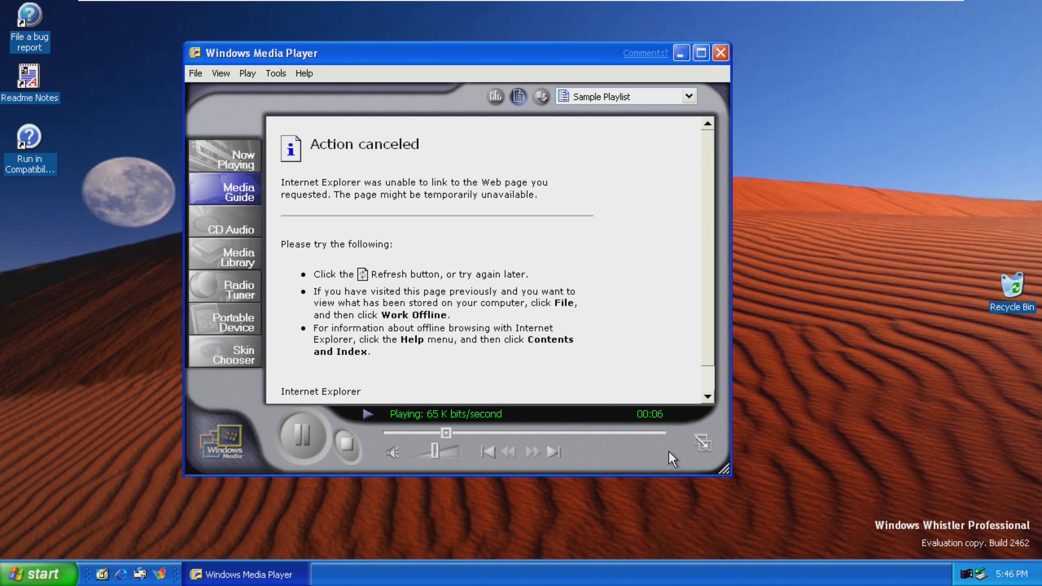
left_click(719, 54)
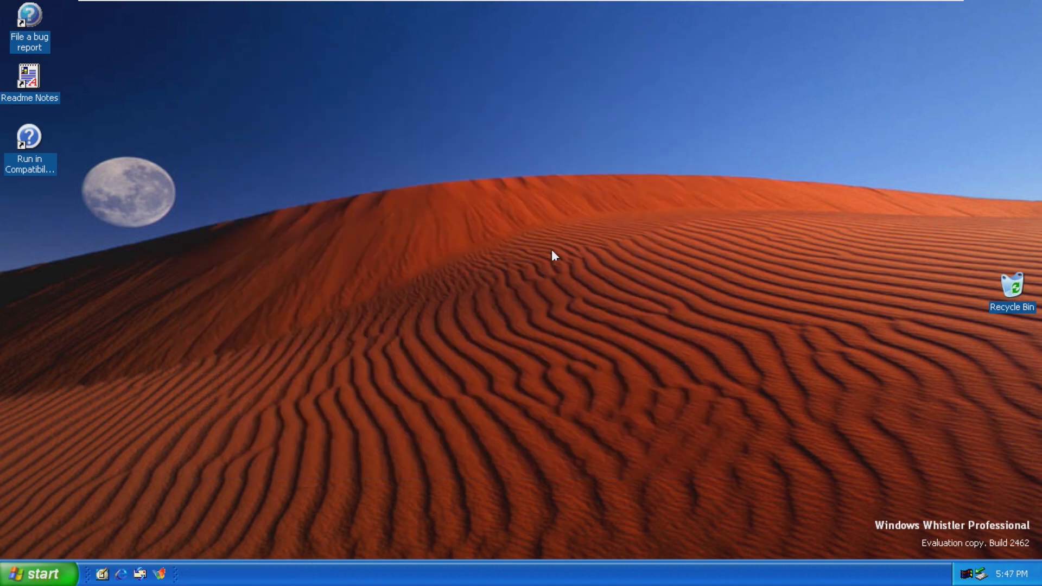
right_click(359, 573)
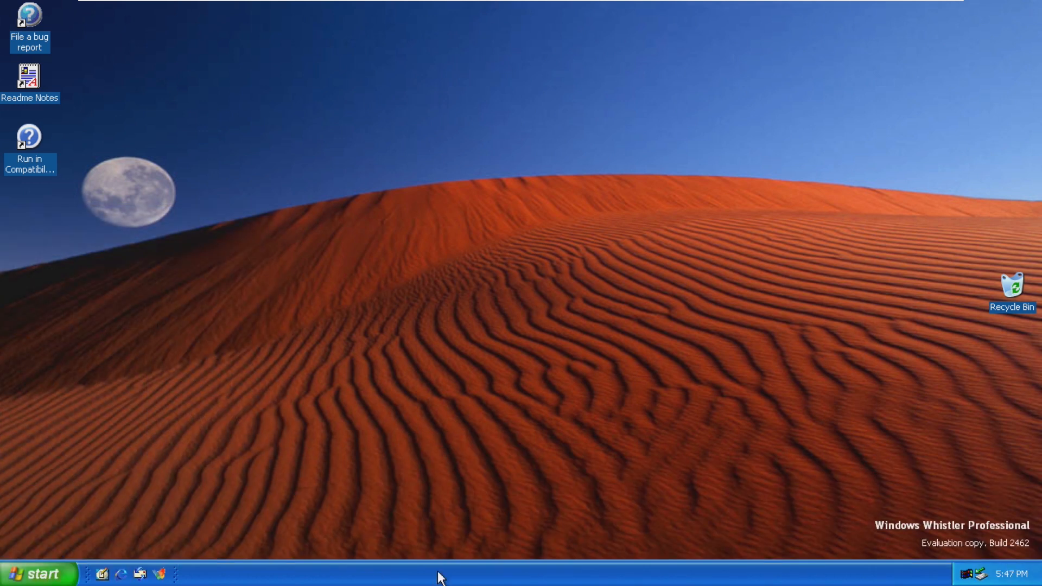
mouse_move(847, 506)
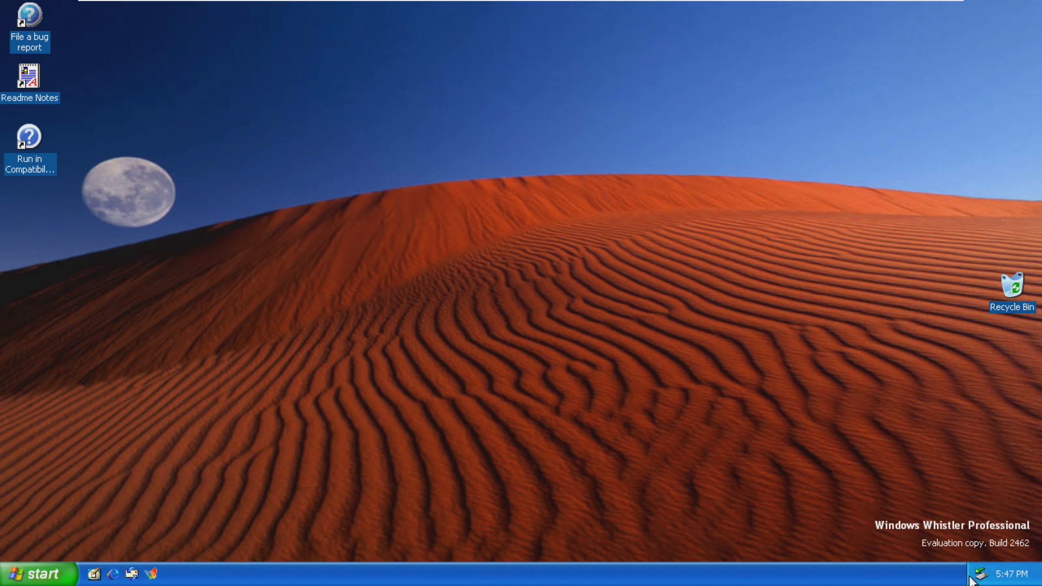
mouse_move(950, 573)
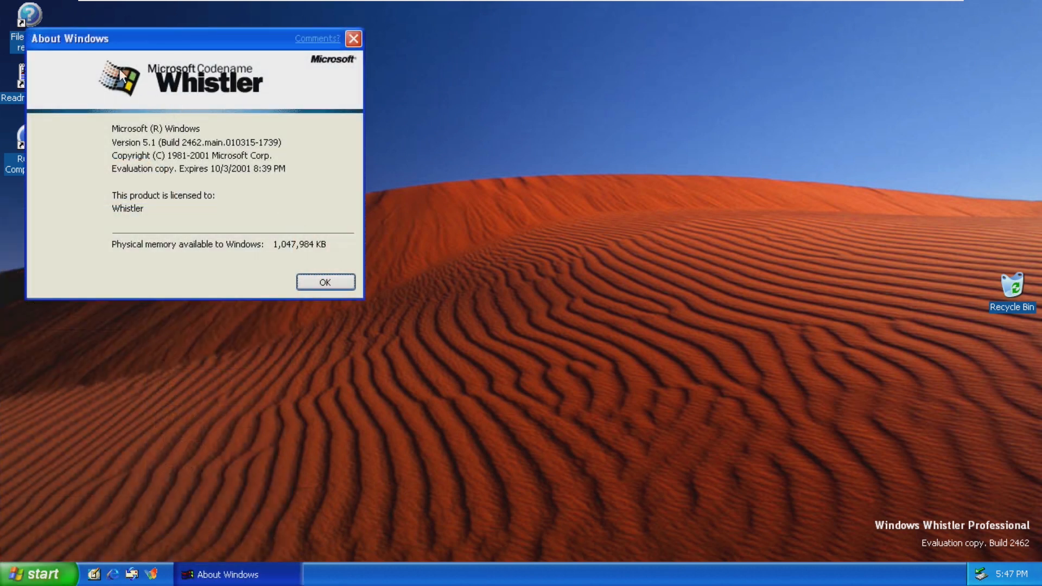
View the Remote Assistance and Remote Desktop settings in System Properties, then close it
left_click(33, 573)
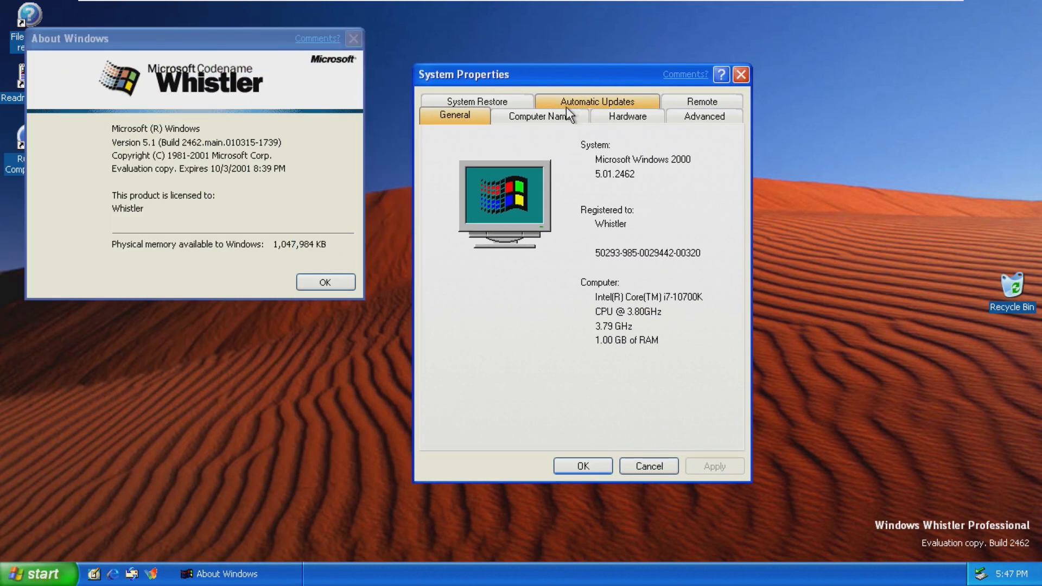
left_click(701, 115)
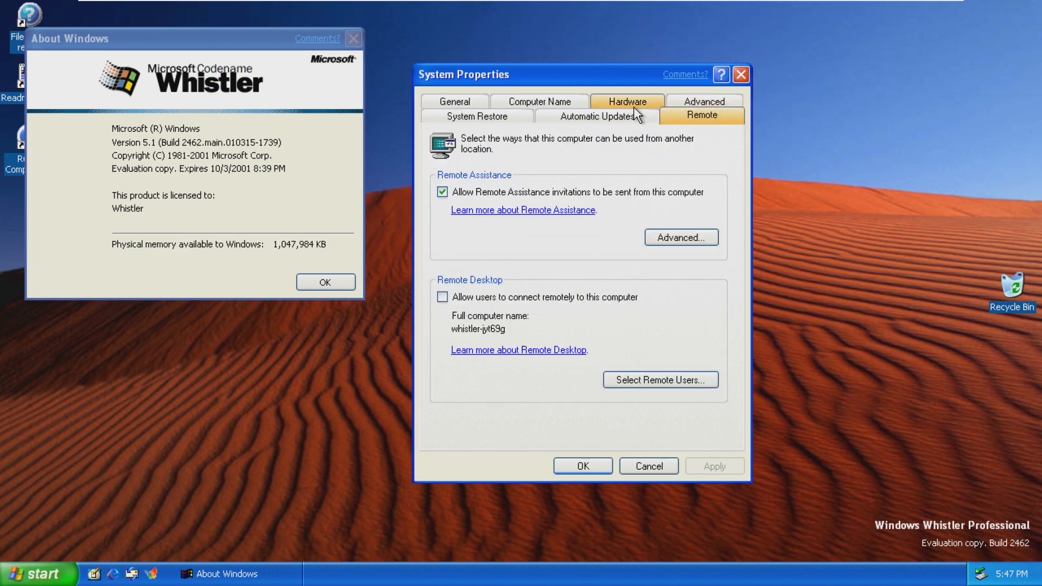
left_click(454, 115)
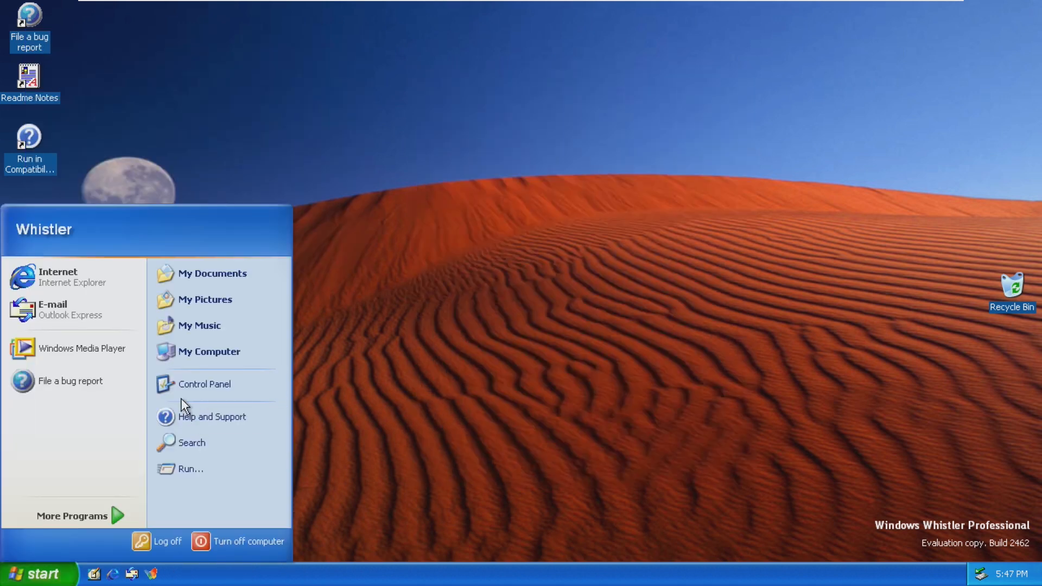
Browse My Computer's Local Disk C, Shared Documents and VMware Tools, then close it
left_click(209, 351)
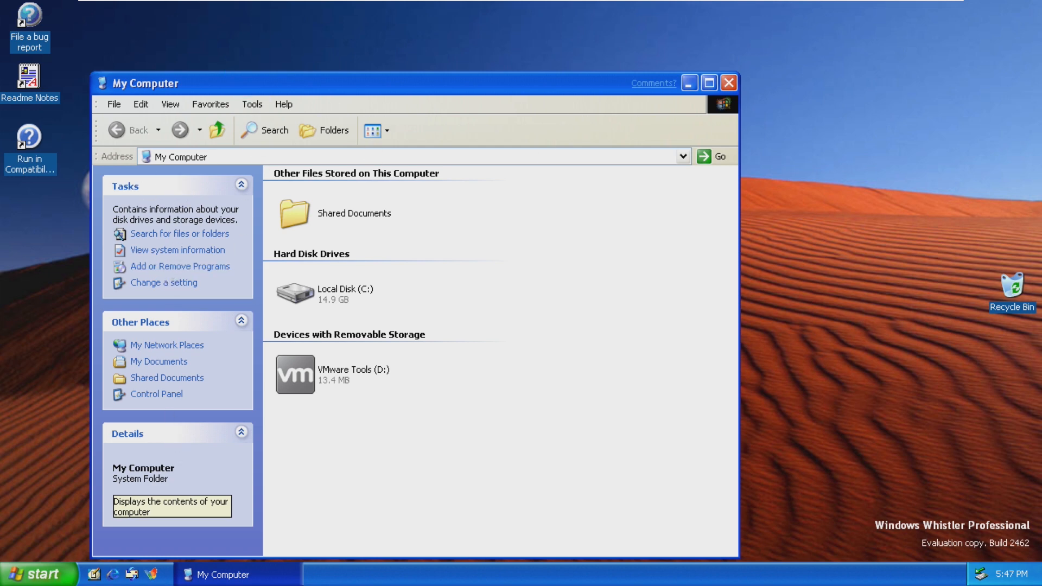
left_click(37, 573)
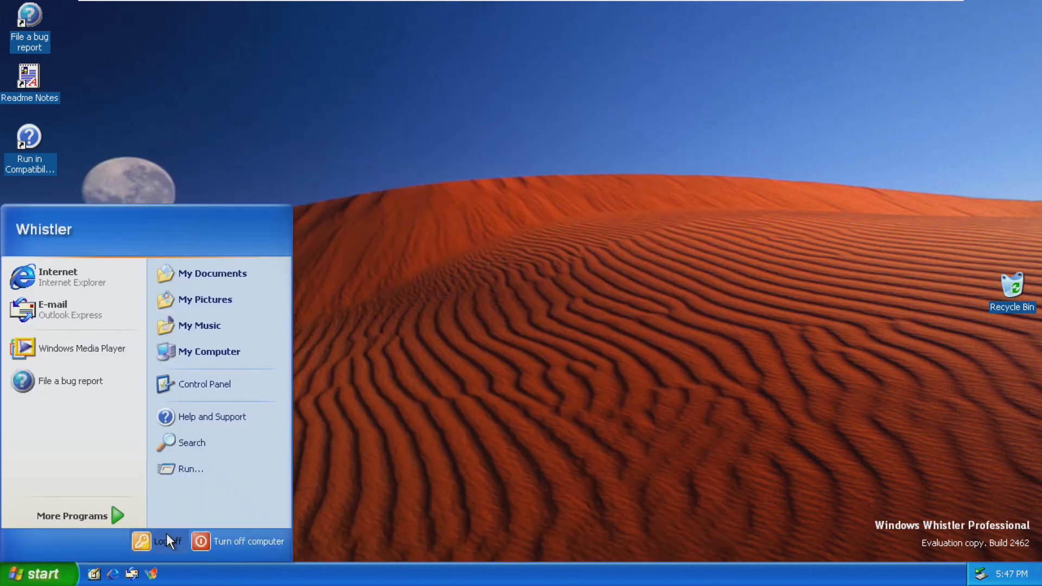
Log off via Switch User to reach the Welcome screen with Whistler and Guest accounts
left_click(167, 541)
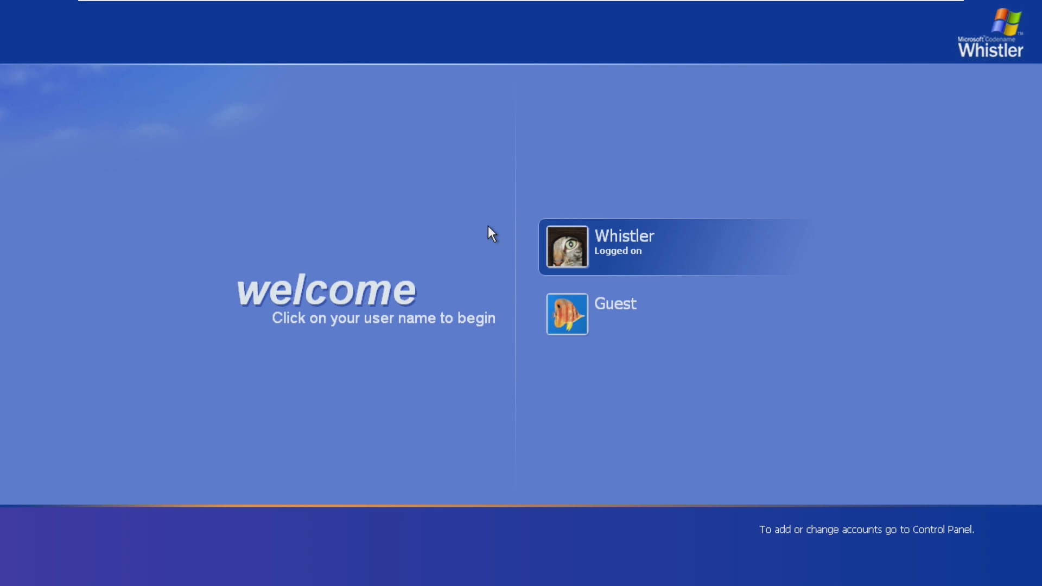
mouse_move(620, 213)
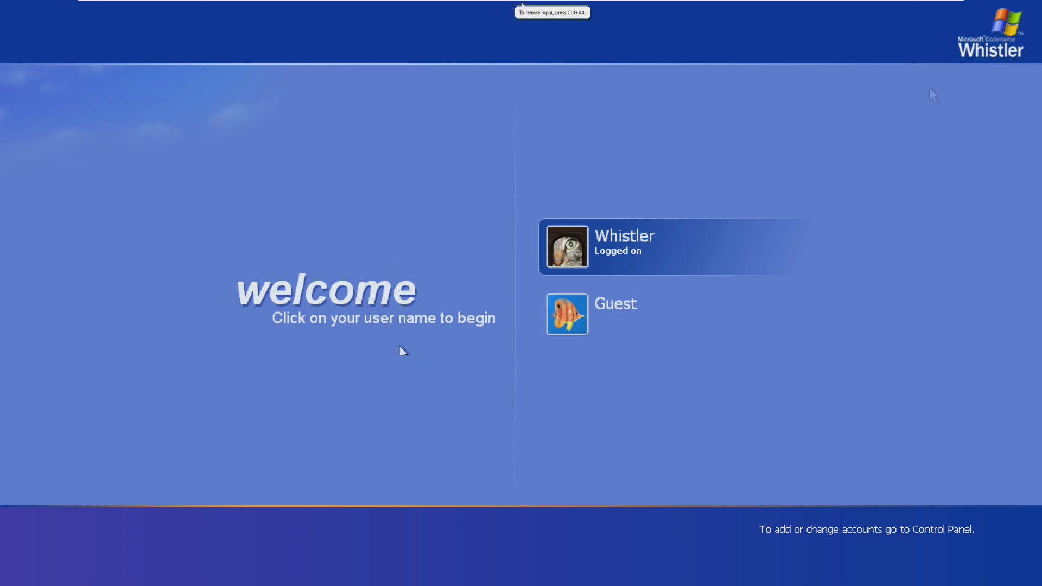
mouse_move(992, 41)
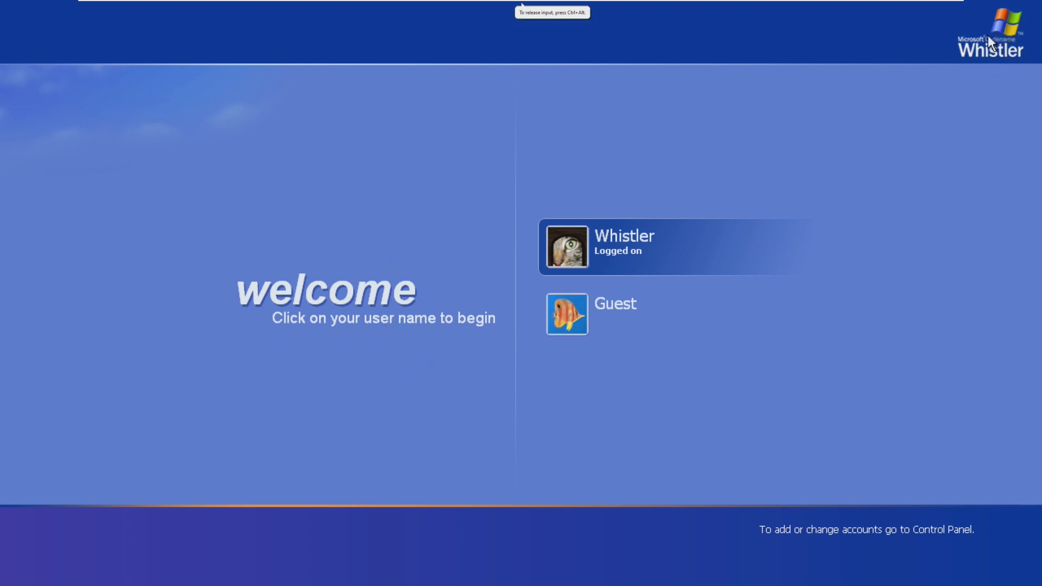
mouse_move(851, 140)
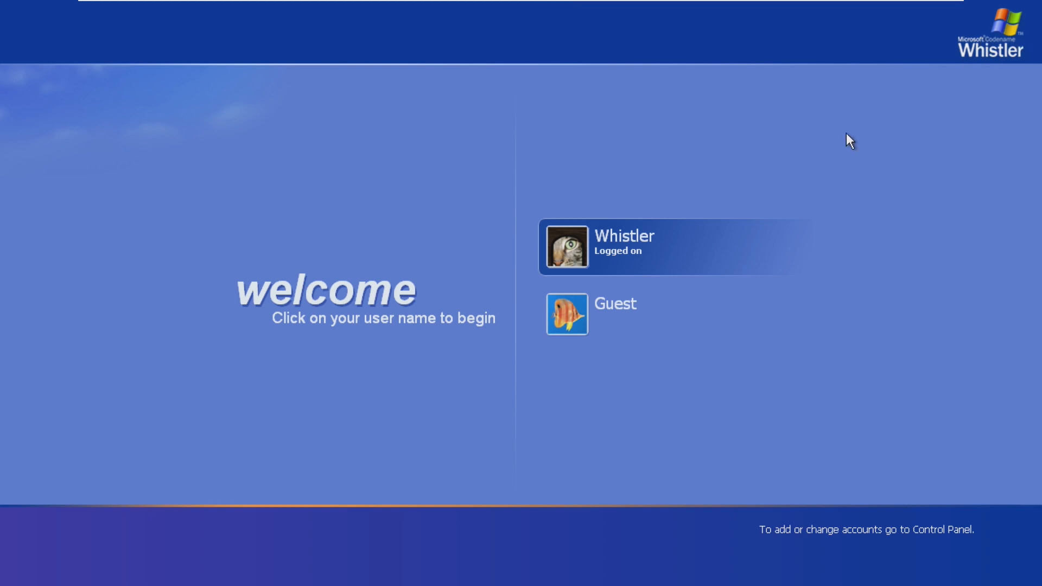
Sign in from the Welcome screen, reaching a desktop with the Run dialog and a resolution notice
left_click(669, 245)
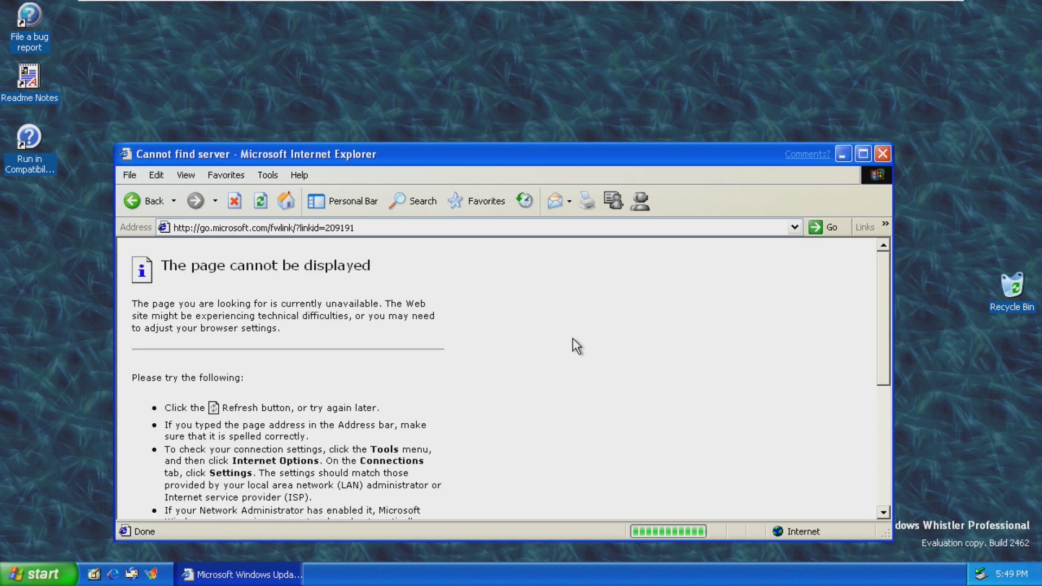
left_click(882, 153)
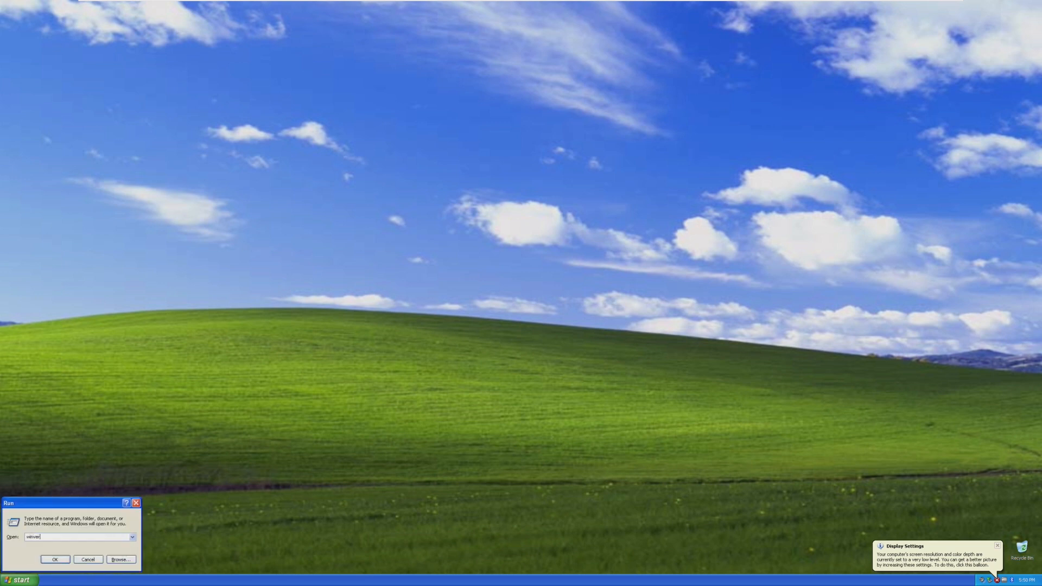
Run winver to show Version 5.1 Build 2600 Service Pack 3, then dismiss About Windows
left_click(54, 559)
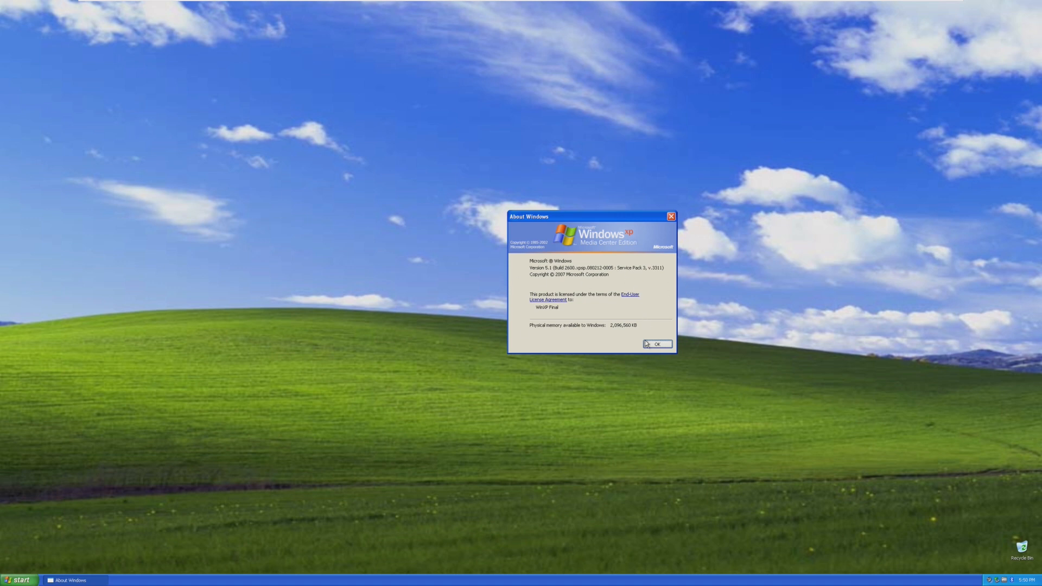
mouse_move(559, 354)
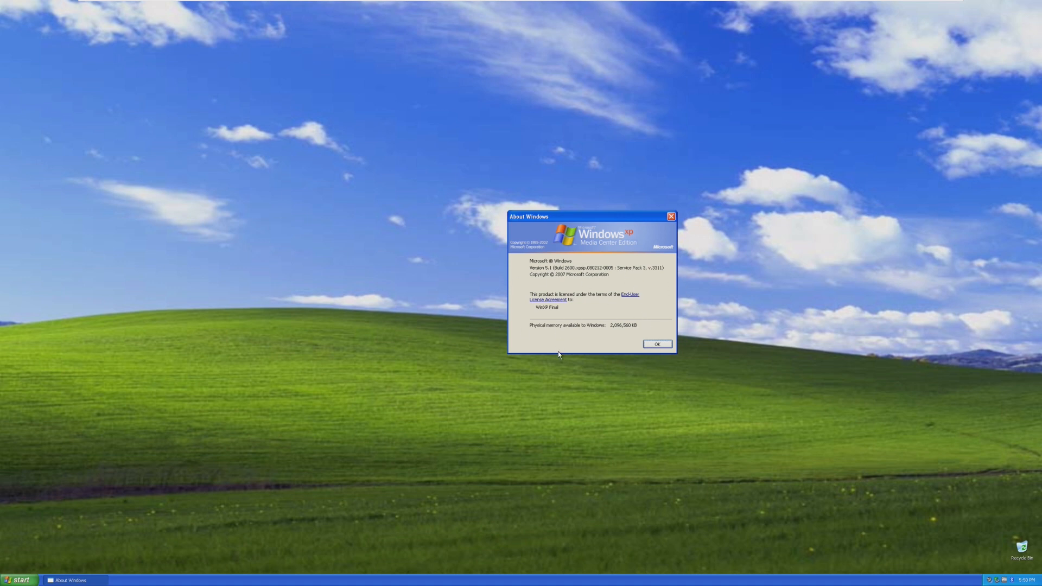
mouse_move(583, 344)
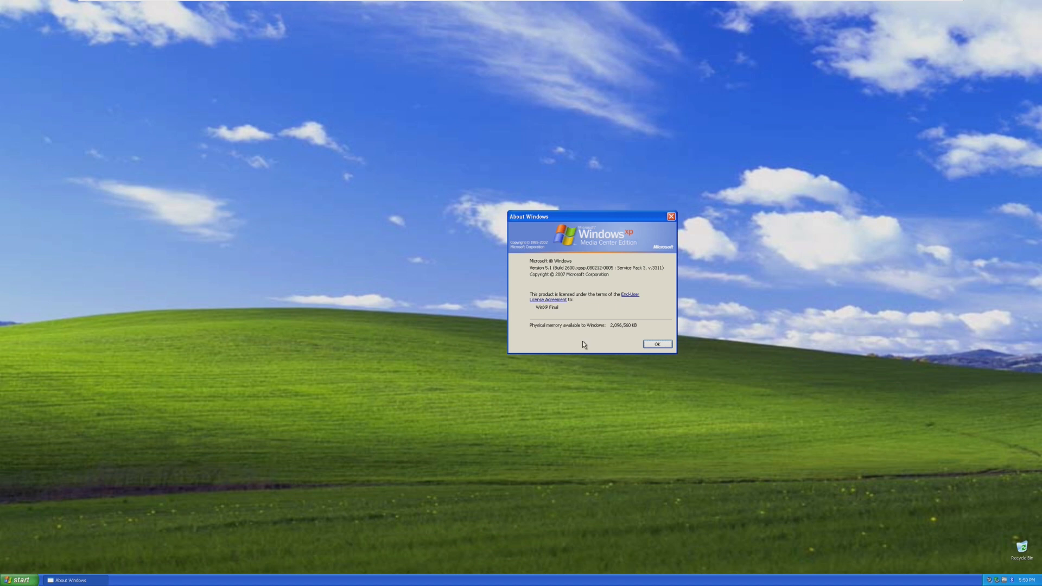
left_click(657, 344)
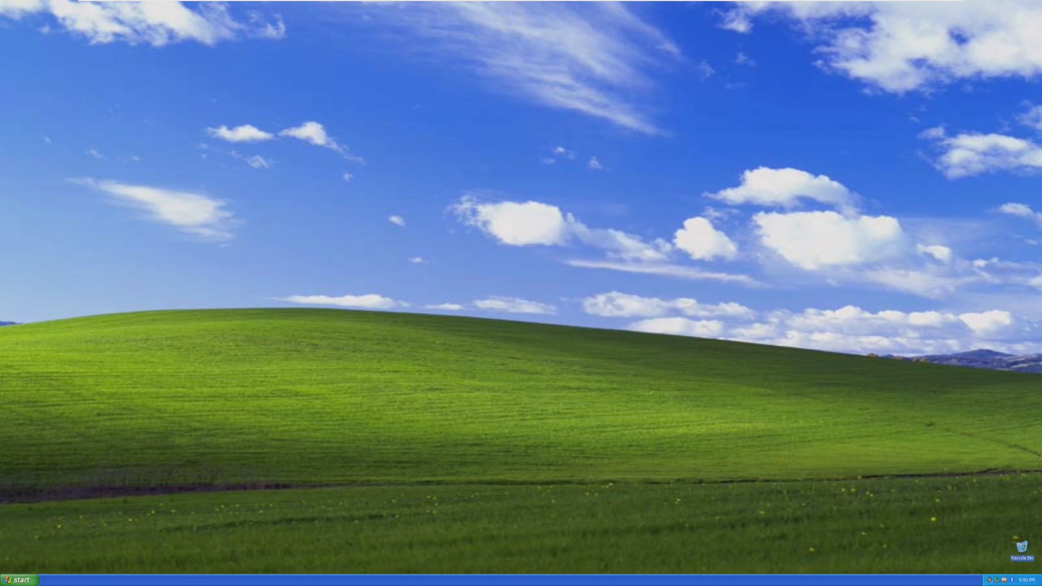
Log off to the Welcome screen and sign back in as Administrator
left_click(18, 579)
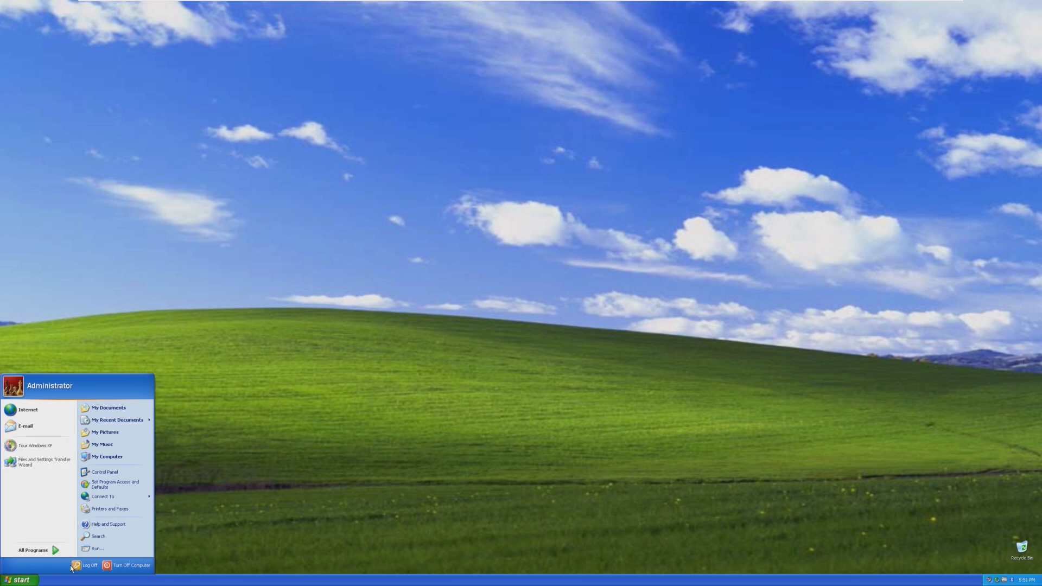
left_click(88, 566)
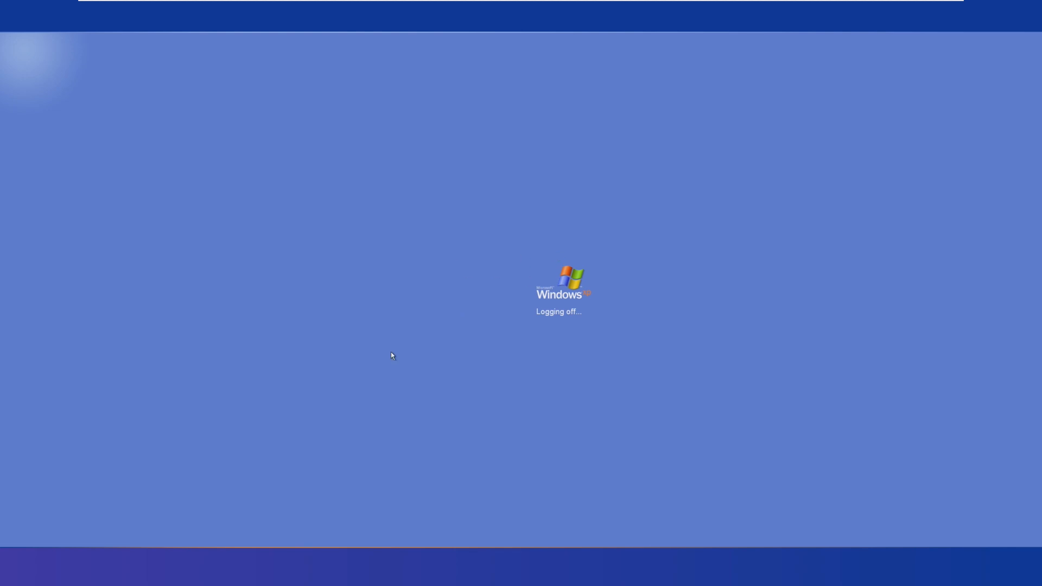
mouse_move(670, 249)
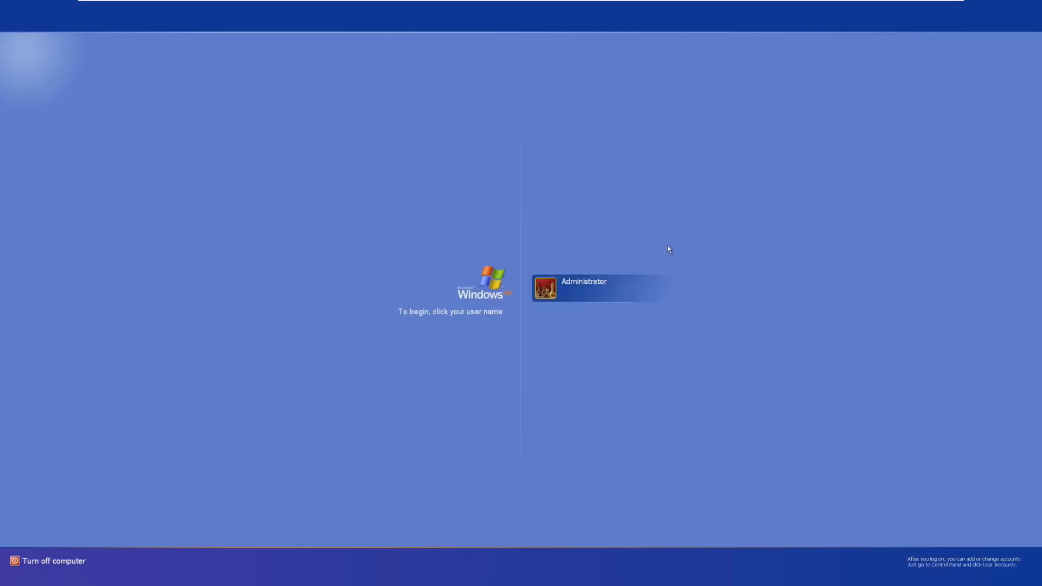
mouse_move(938, 103)
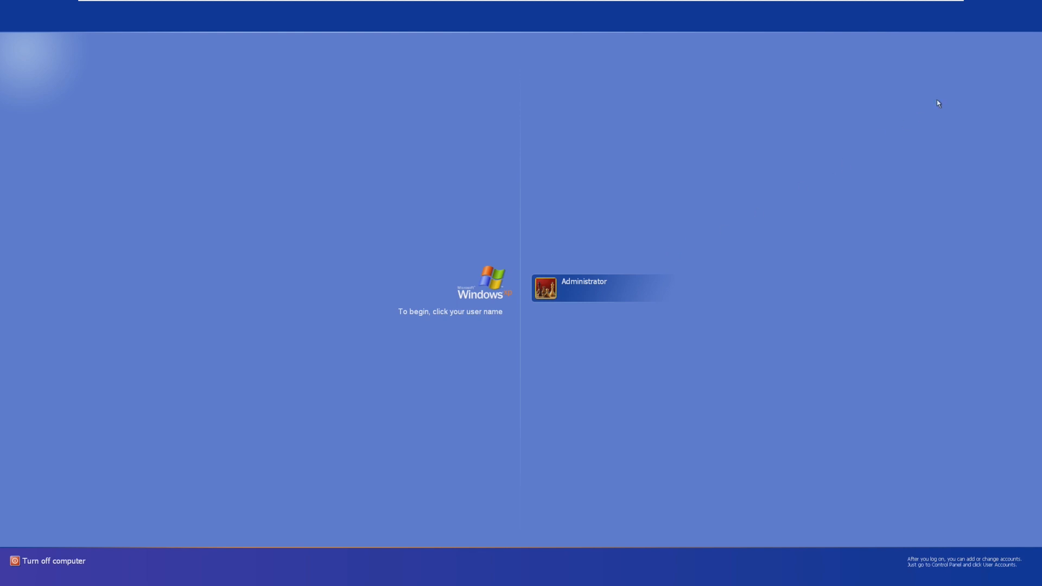
mouse_move(419, 318)
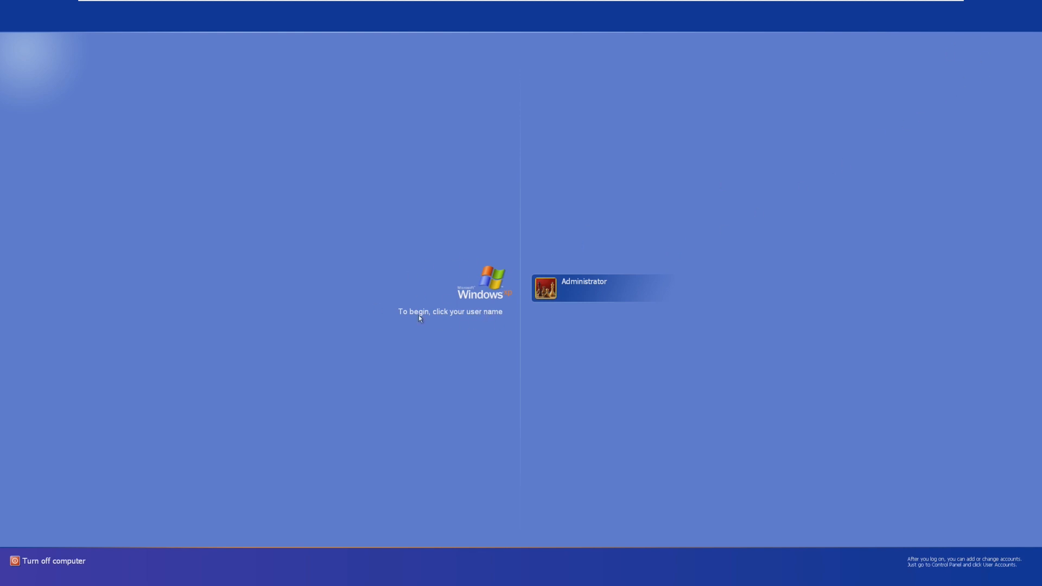
left_click(584, 288)
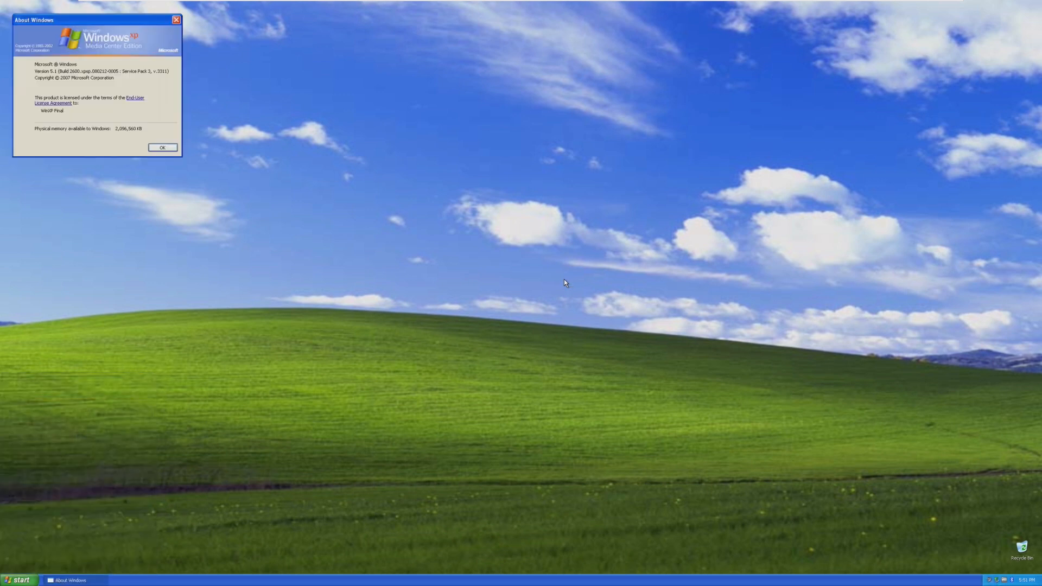
Check System Properties (Version 2002 SP3, 2 GB RAM), then open All Programs
left_click(20, 580)
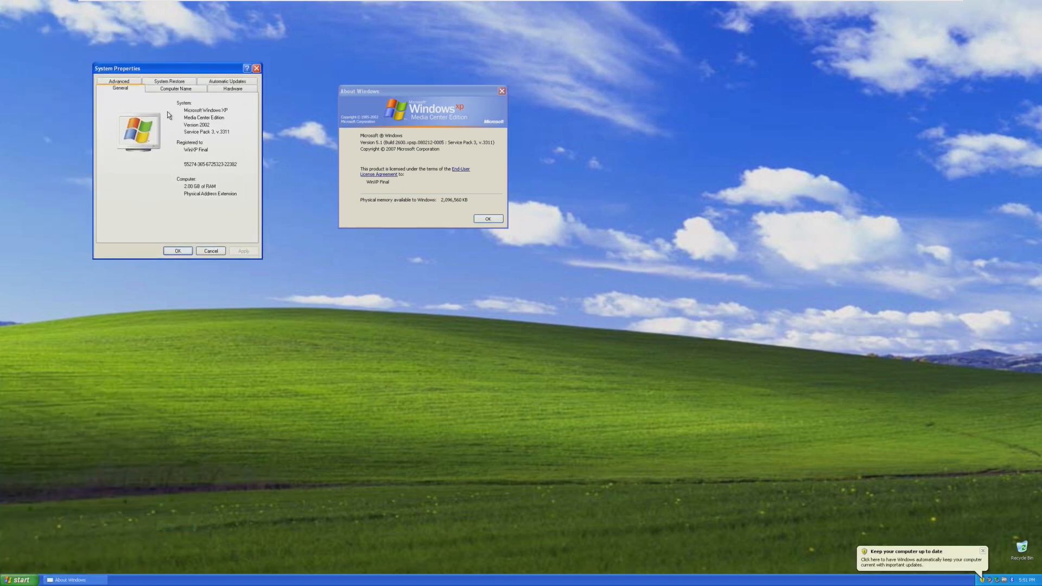
left_click(177, 251)
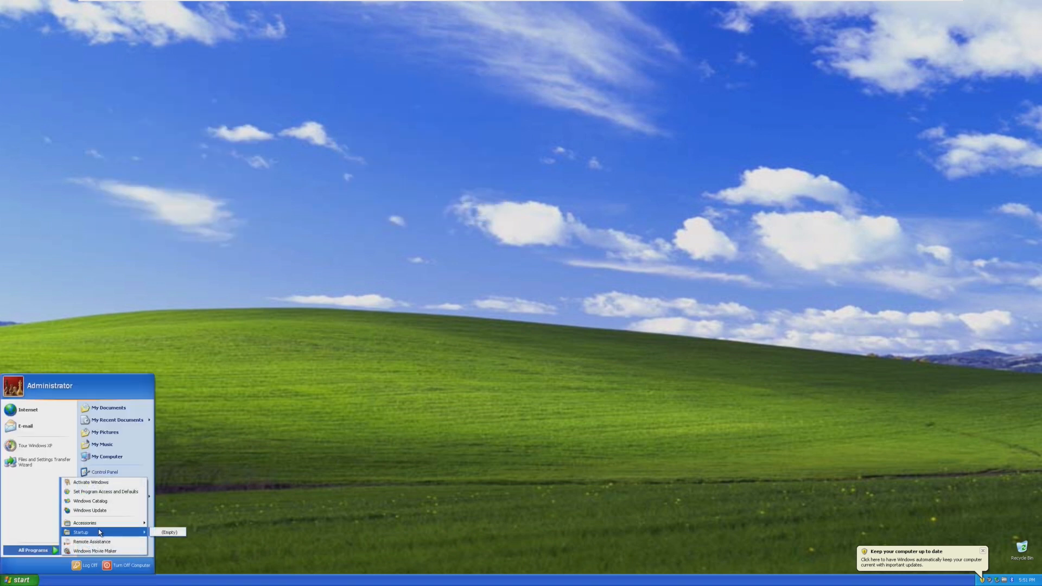
Launch the animated Windows XP Tour, watch it, then exit
left_click(35, 445)
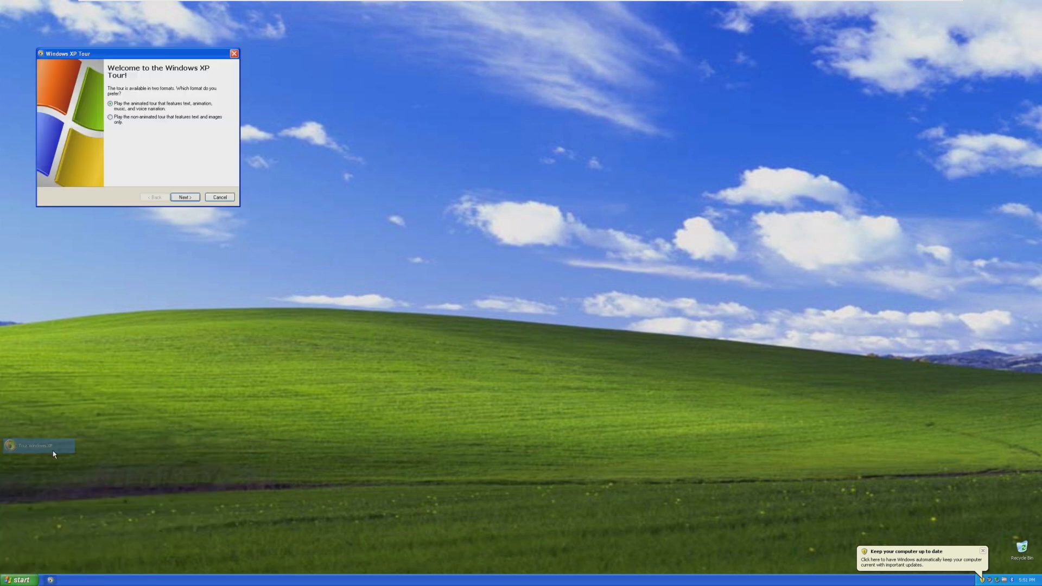
left_click(184, 197)
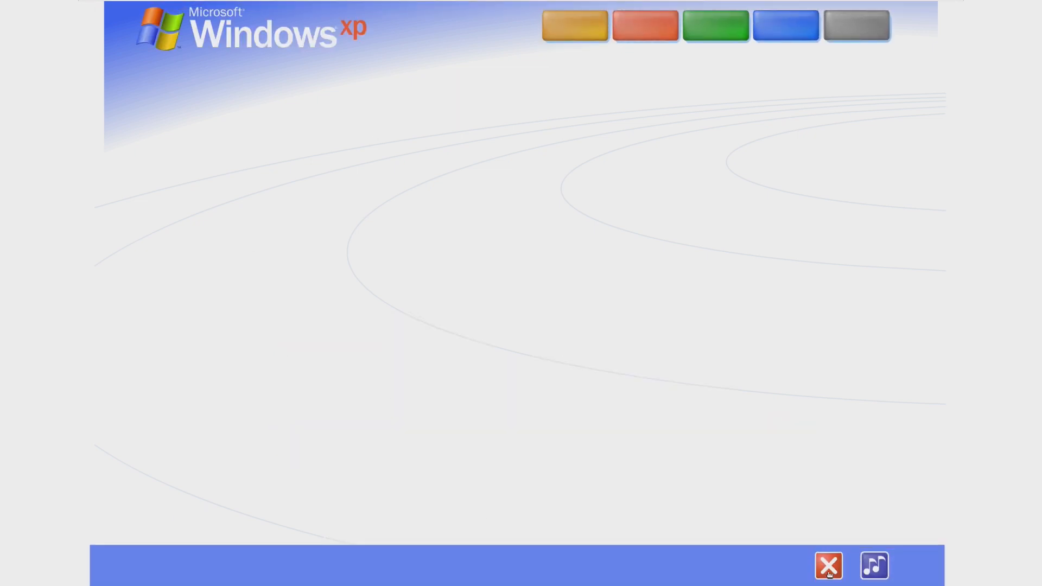
left_click(827, 566)
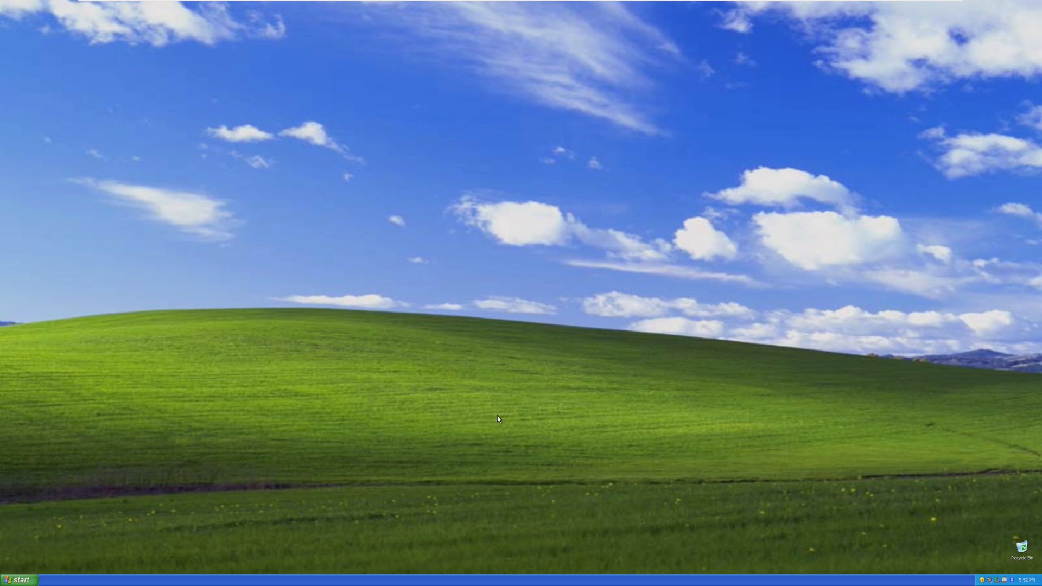
Open, close and reopen the Administrator Start menu listing My Documents, Control Panel, Search and Run
left_click(19, 579)
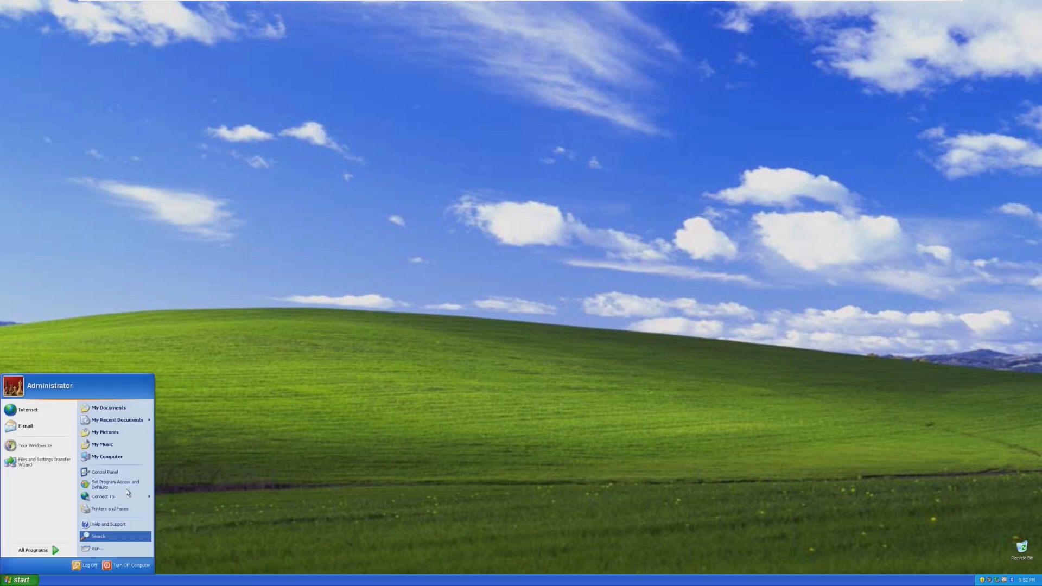
mouse_move(109, 403)
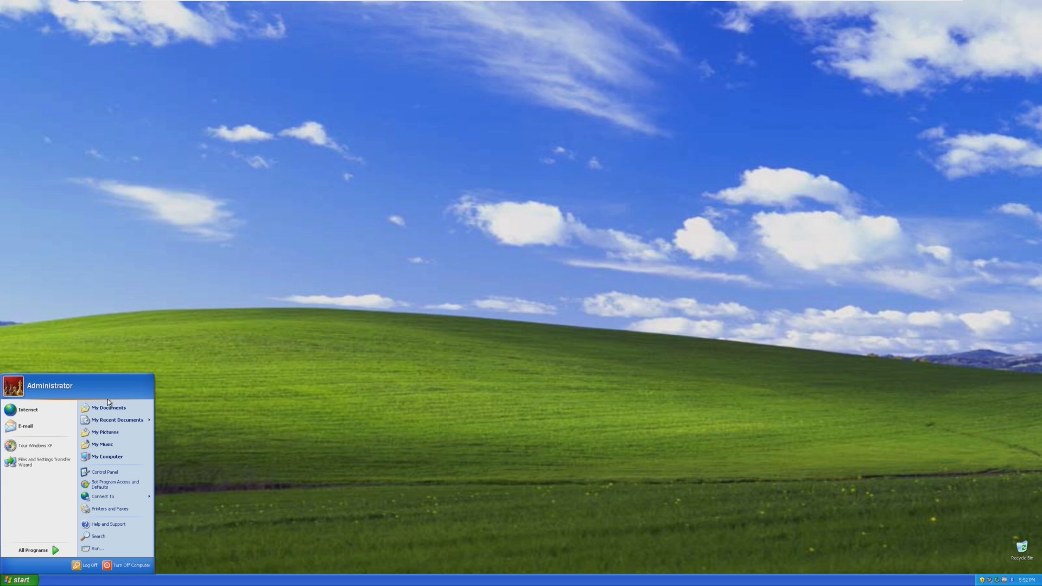
mouse_move(68, 501)
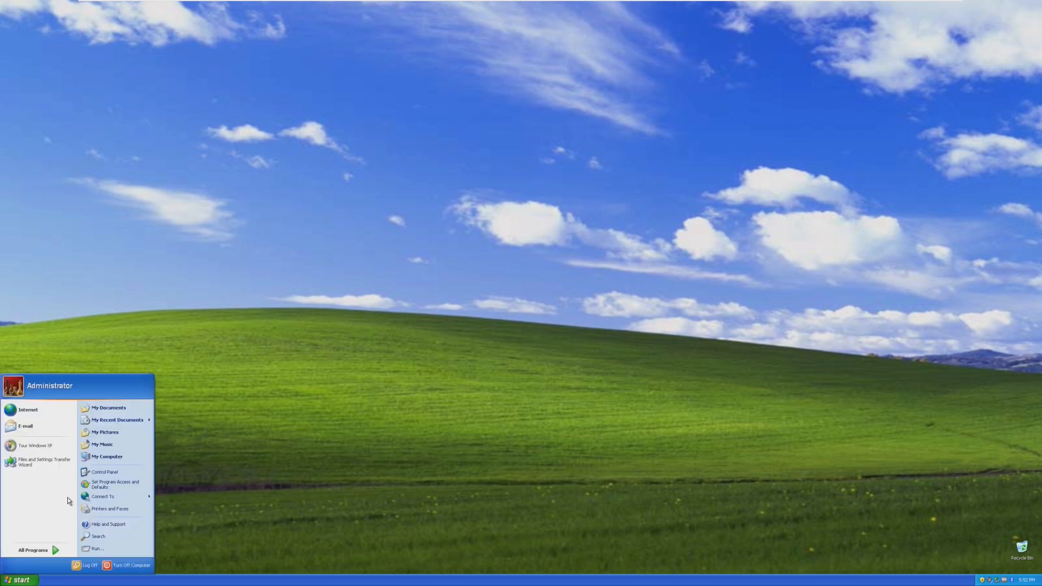
mouse_move(28, 409)
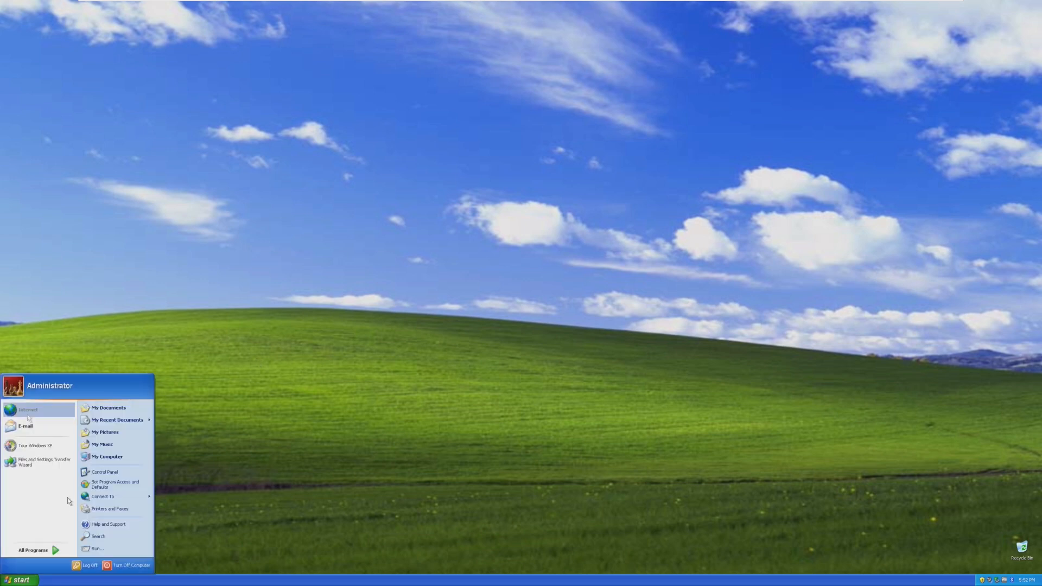
left_click(20, 580)
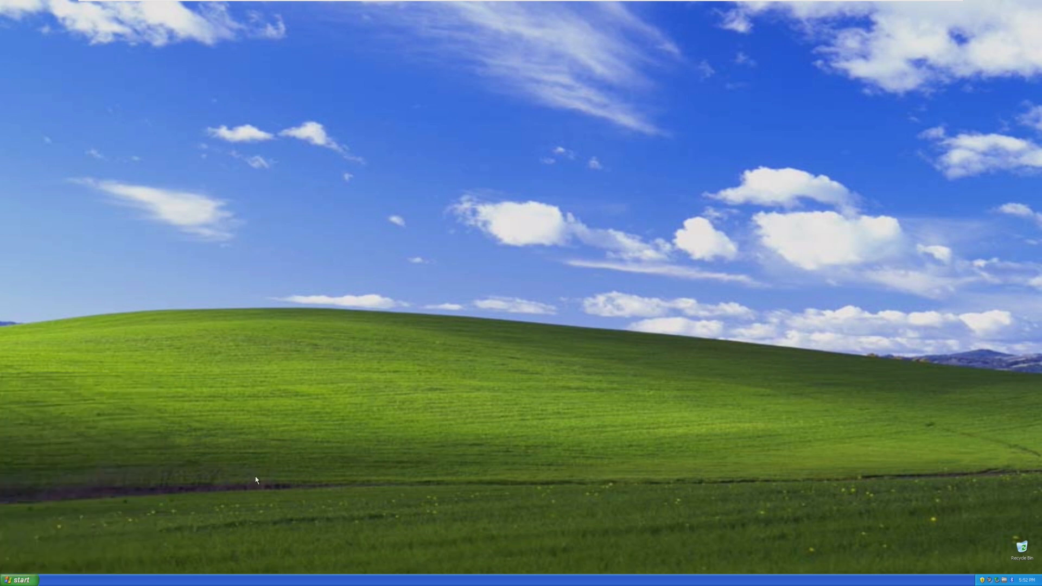
left_click(20, 580)
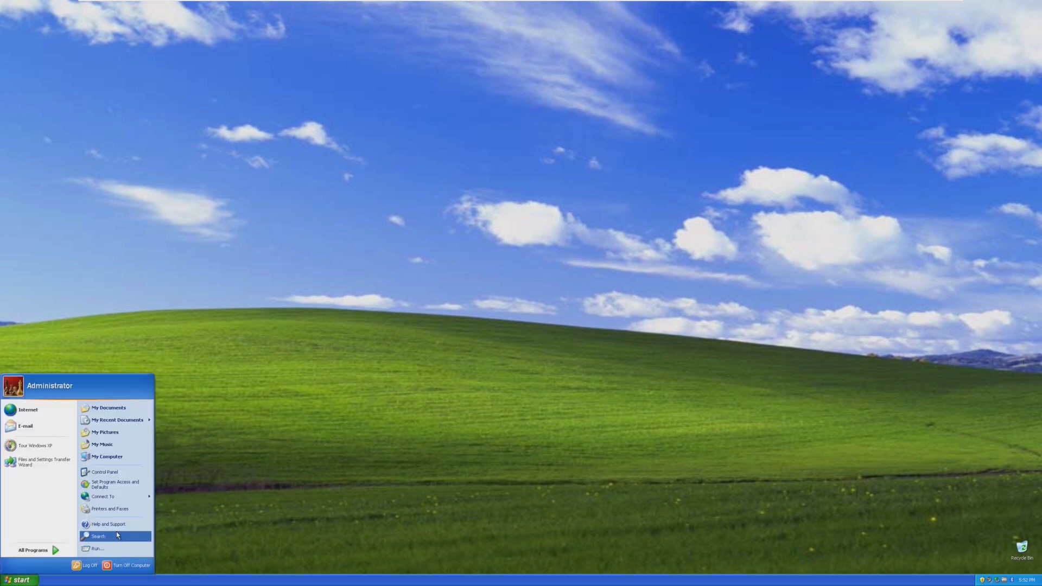
Open My Computer Properties, review the General tab (Version 2002 SP3, 2 GB RAM), and close it
right_click(107, 456)
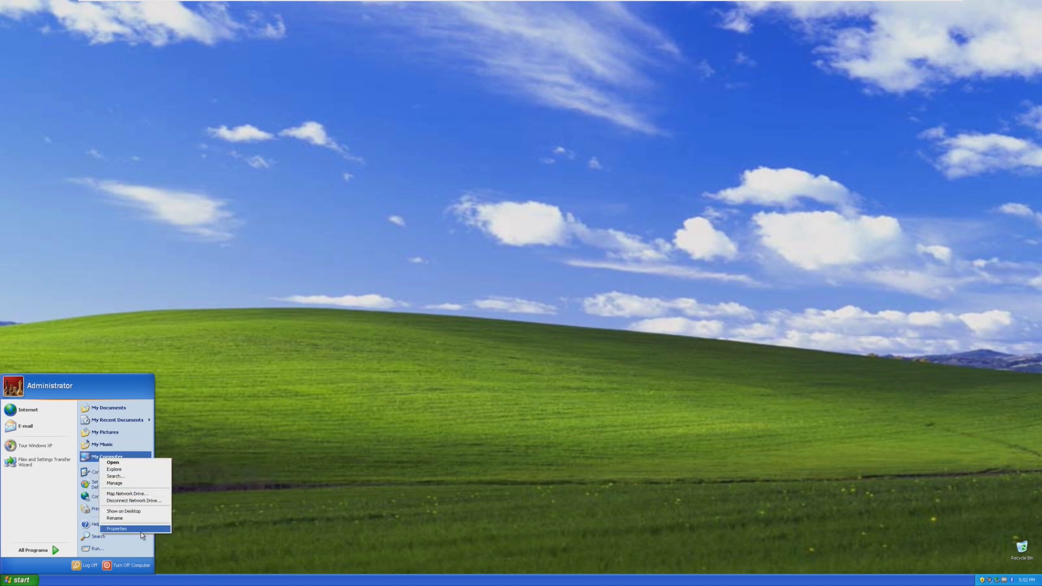
left_click(115, 529)
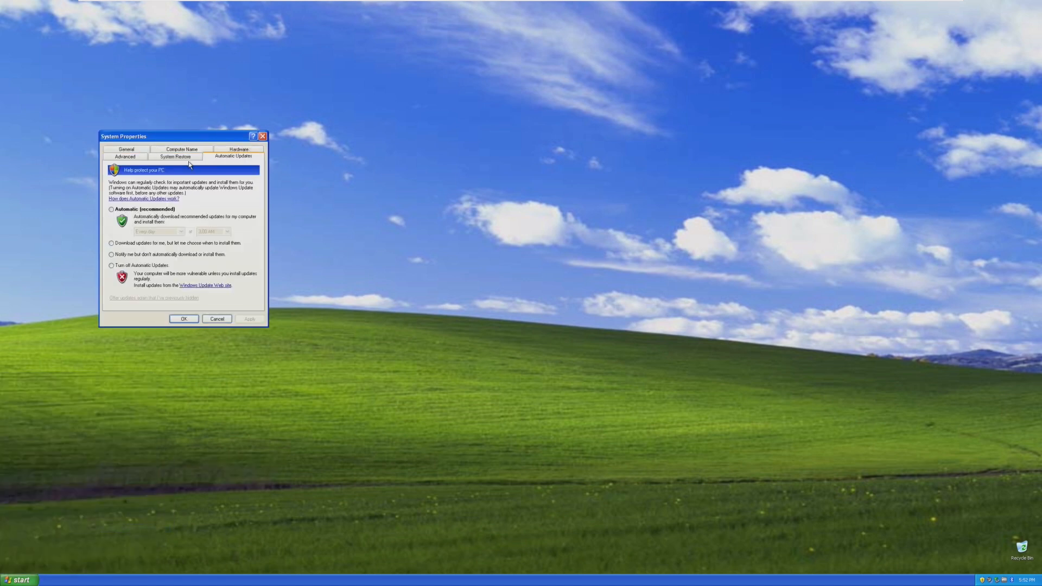
left_click(125, 156)
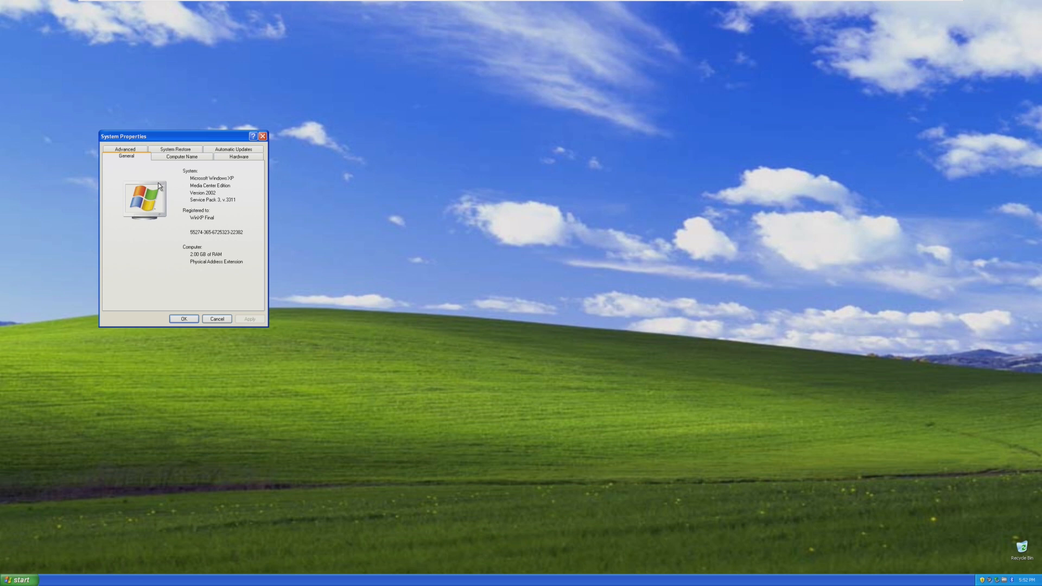
left_click(183, 319)
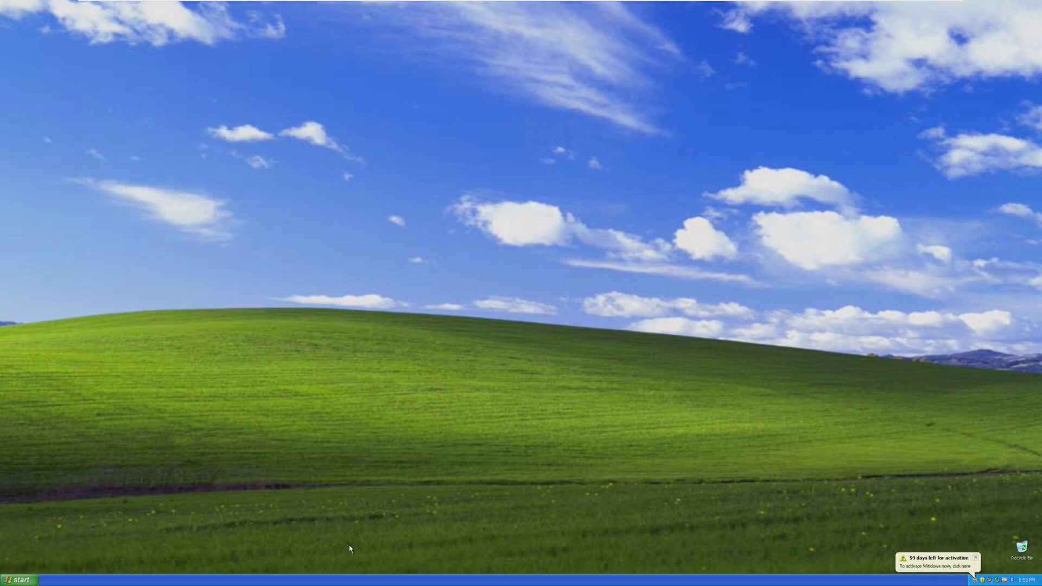